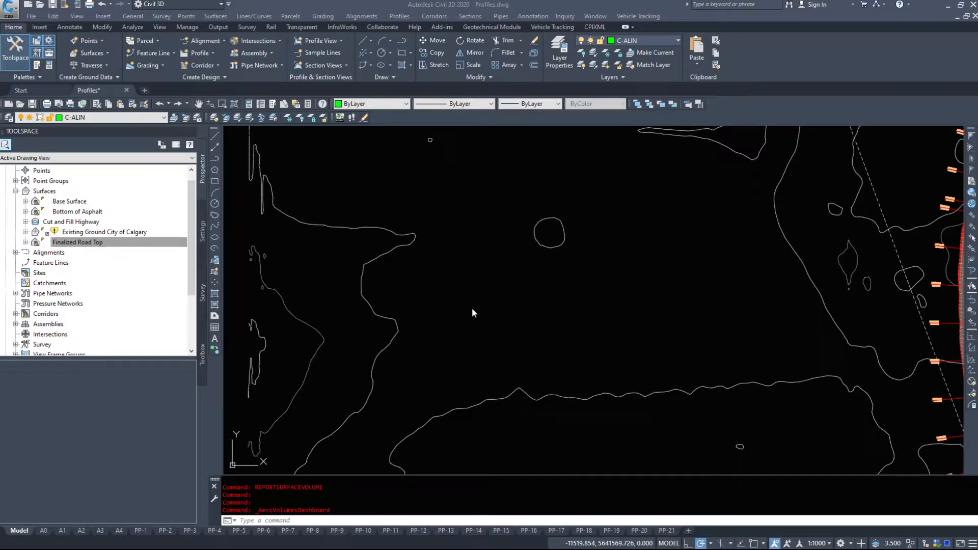
mouse_move(282, 99)
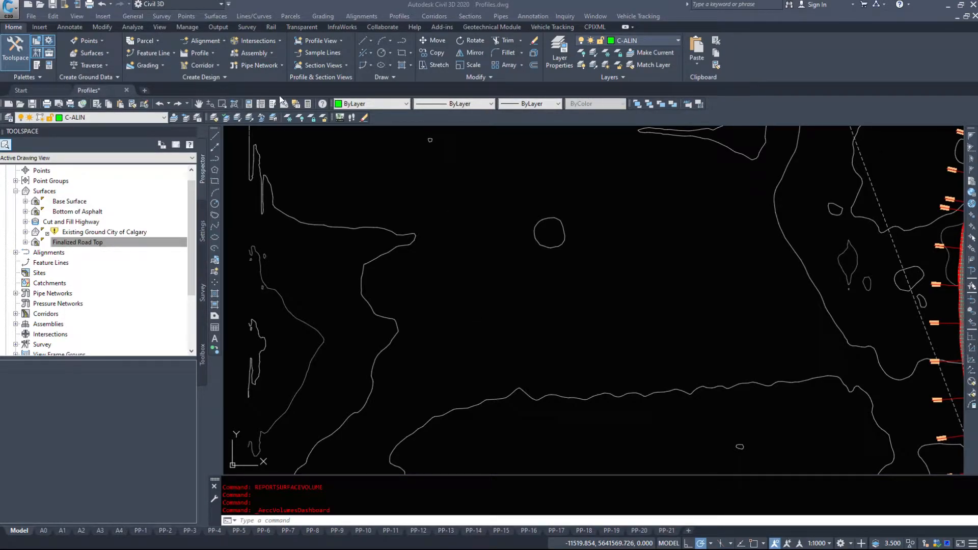
mouse_move(401, 309)
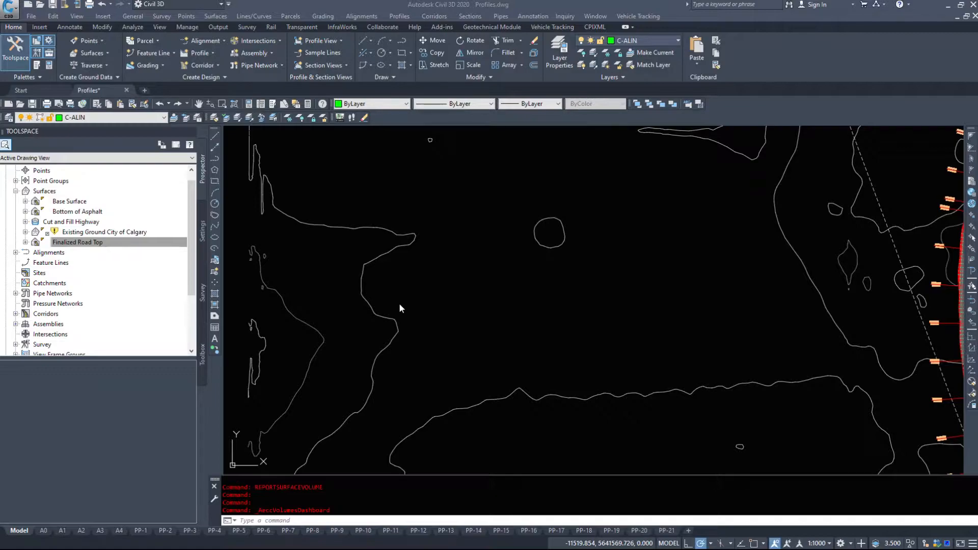
mouse_move(556, 307)
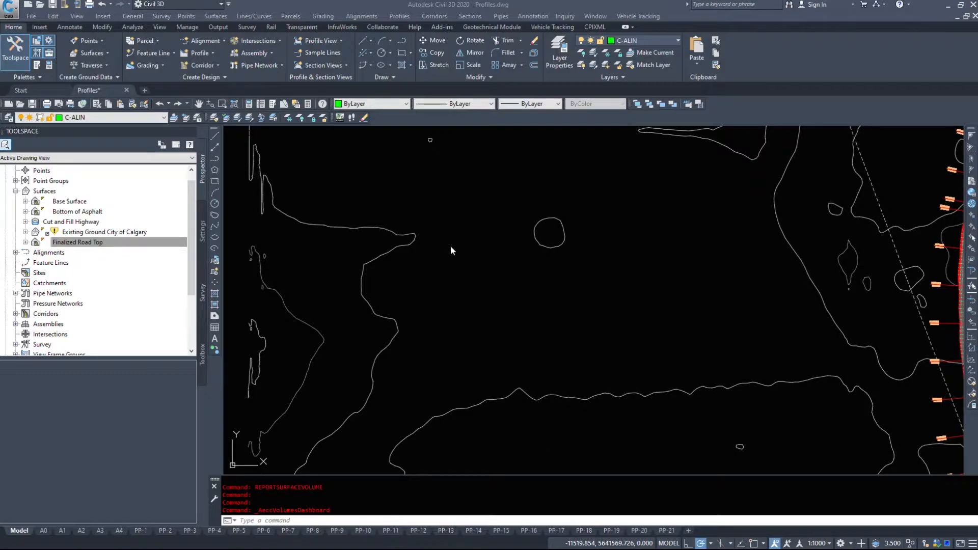
Step: Draw a rectangular polyline outline among the contours, left of the drawing centre
left_click(78, 242)
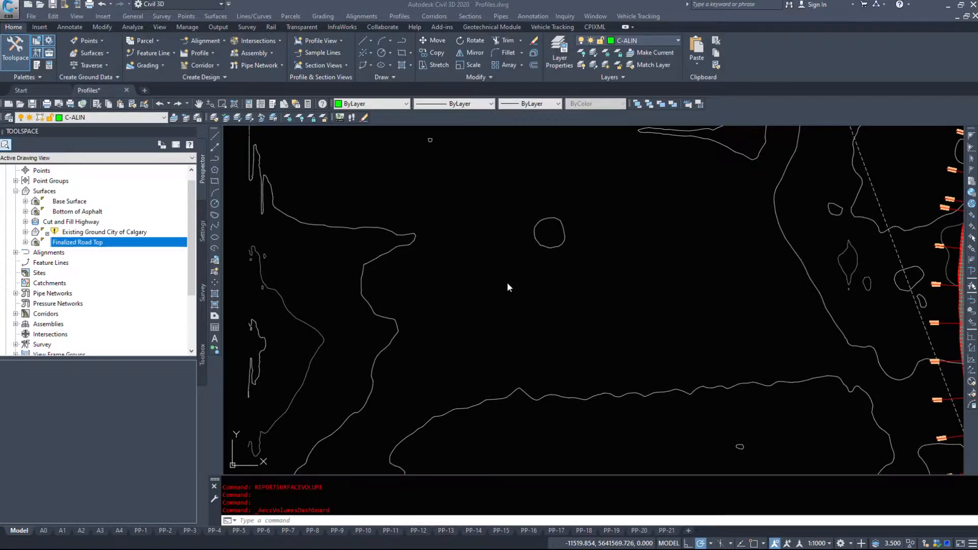
mouse_move(86, 330)
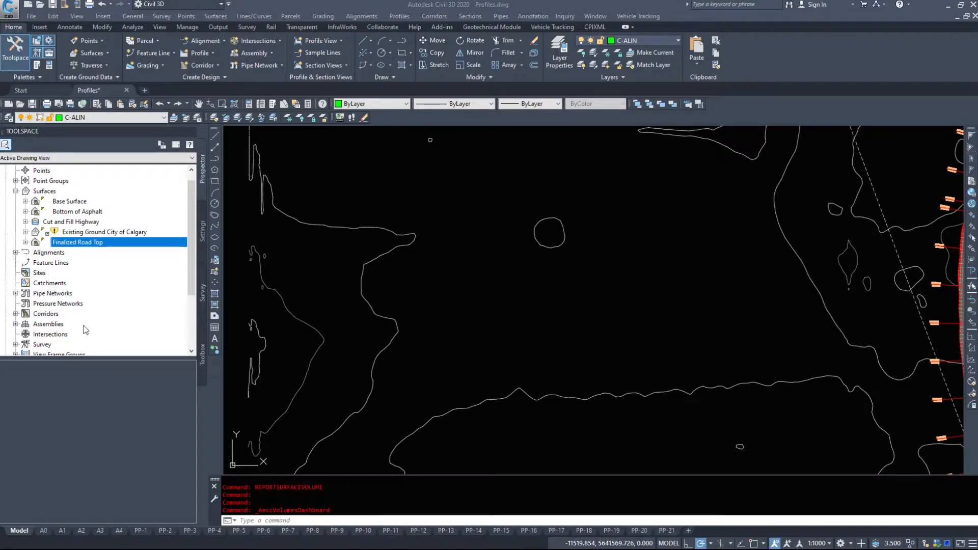
mouse_move(581, 329)
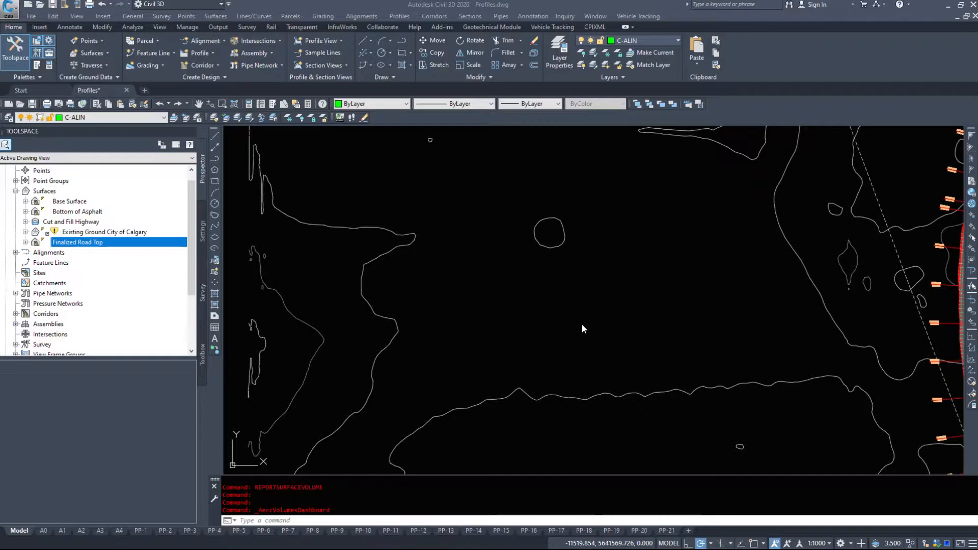
mouse_move(694, 363)
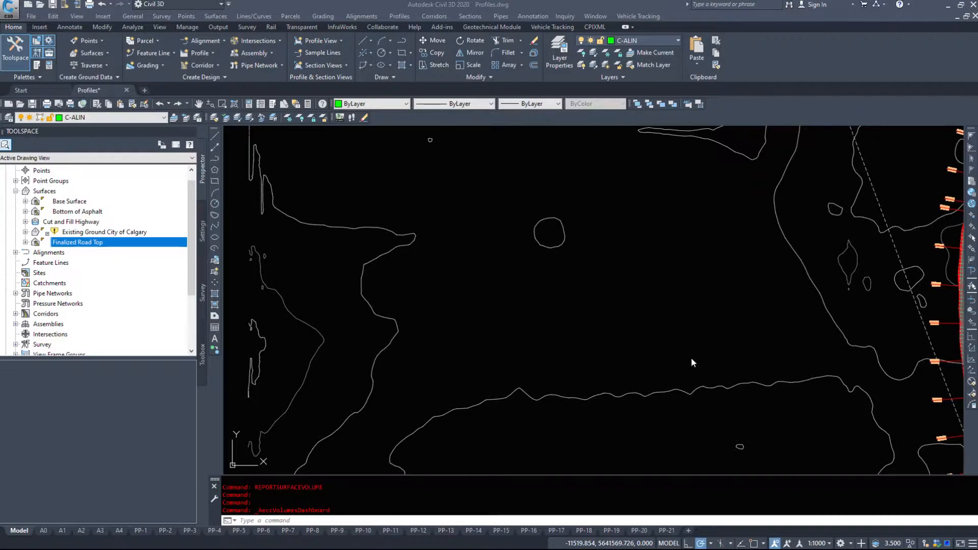
mouse_move(424, 308)
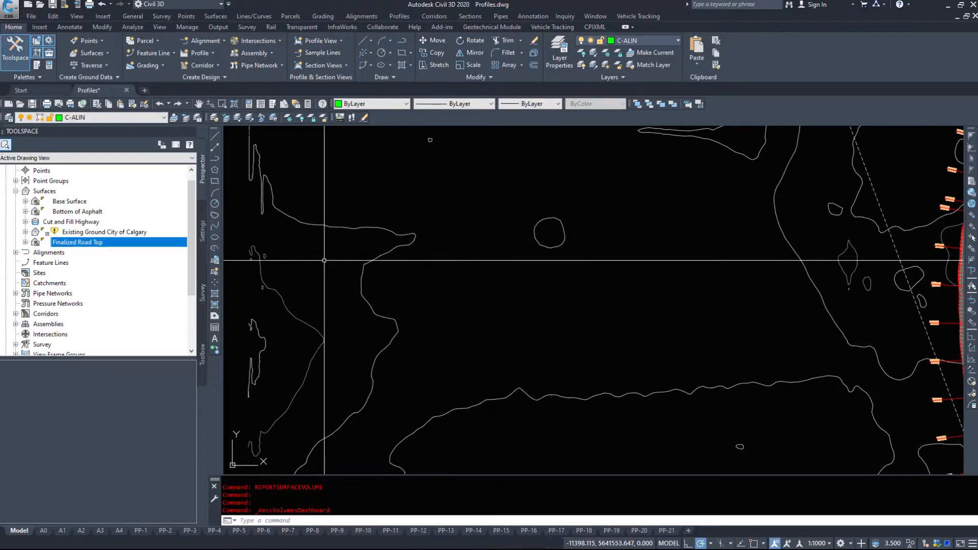
mouse_move(350, 268)
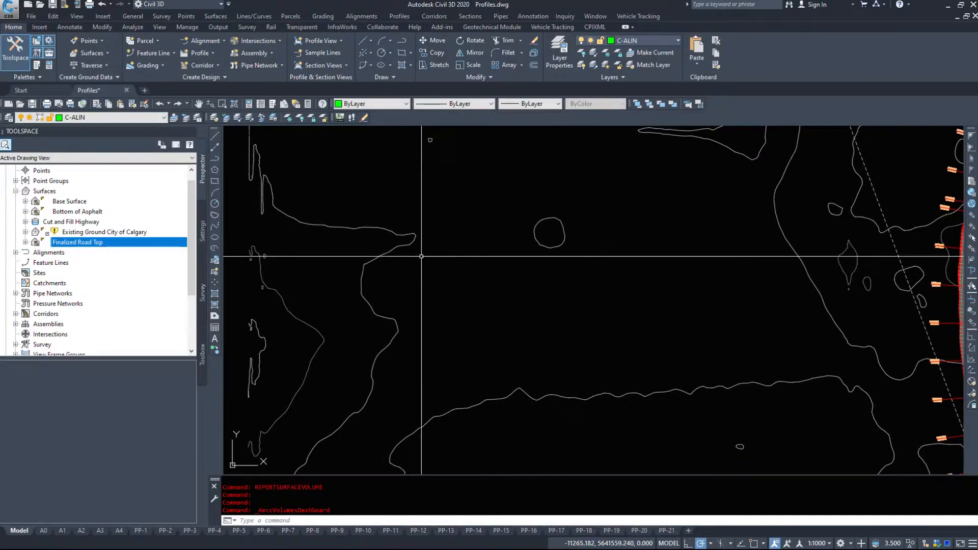
mouse_move(435, 251)
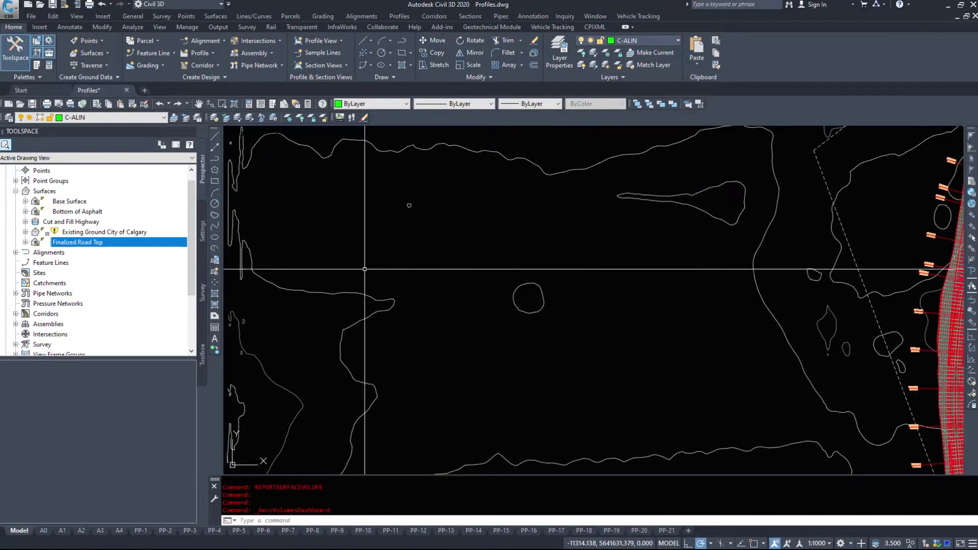
type("PL")
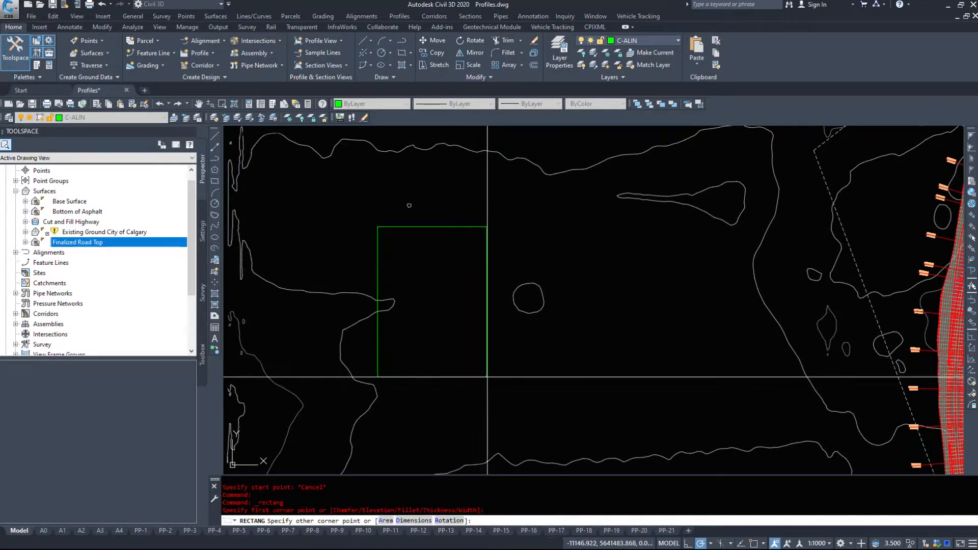
left_click(488, 382)
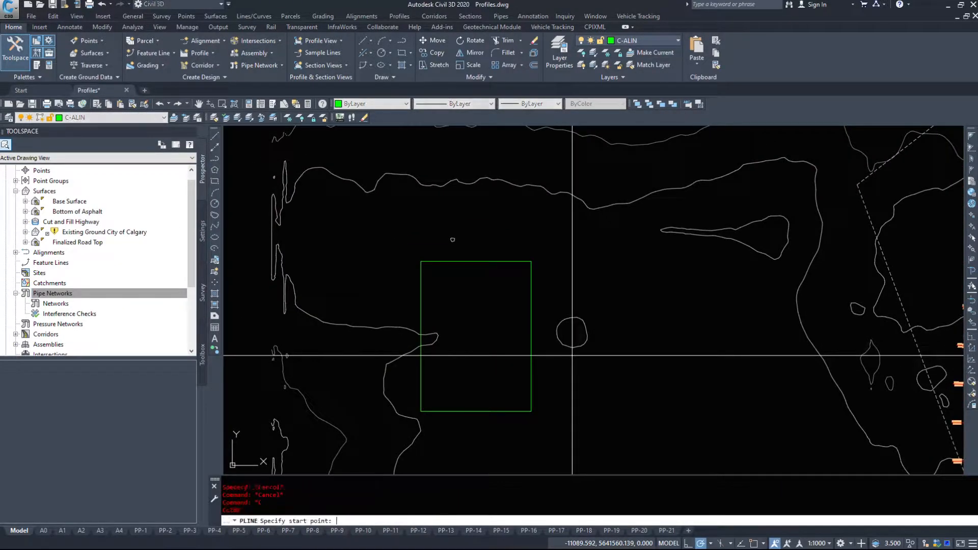
left_click(594, 304)
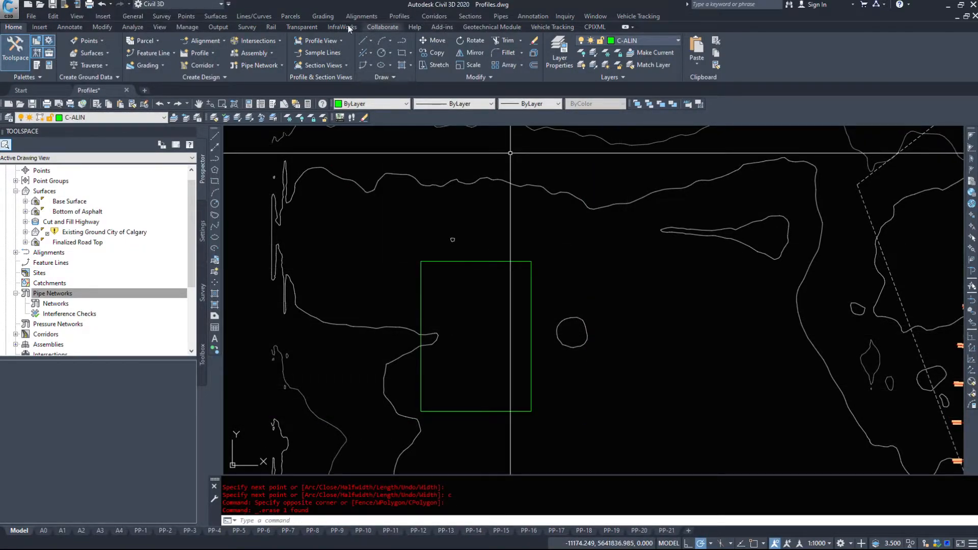
mouse_move(411, 17)
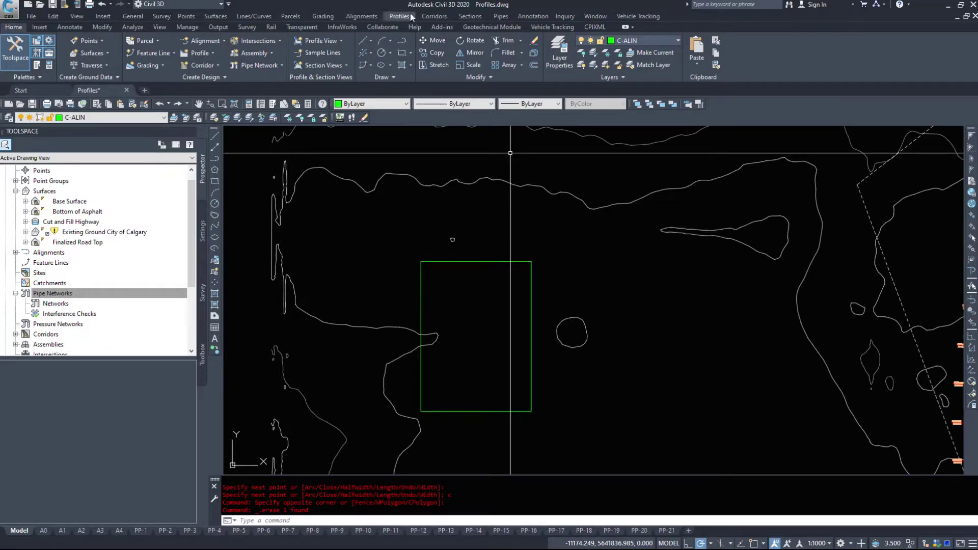
Step: Start Create Feature Lines from Objects from the Grading menu, cancelling Draw Feature Line
left_click(322, 15)
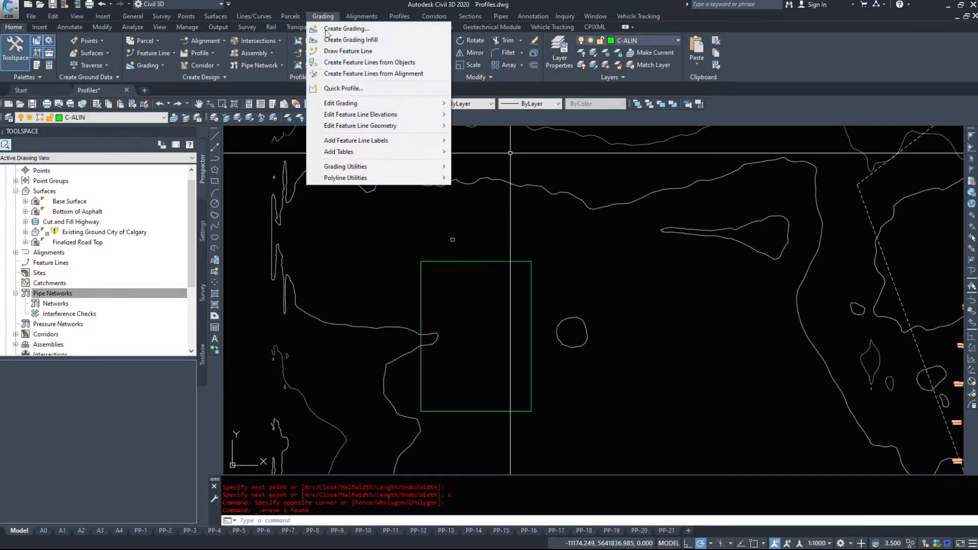
mouse_move(393, 73)
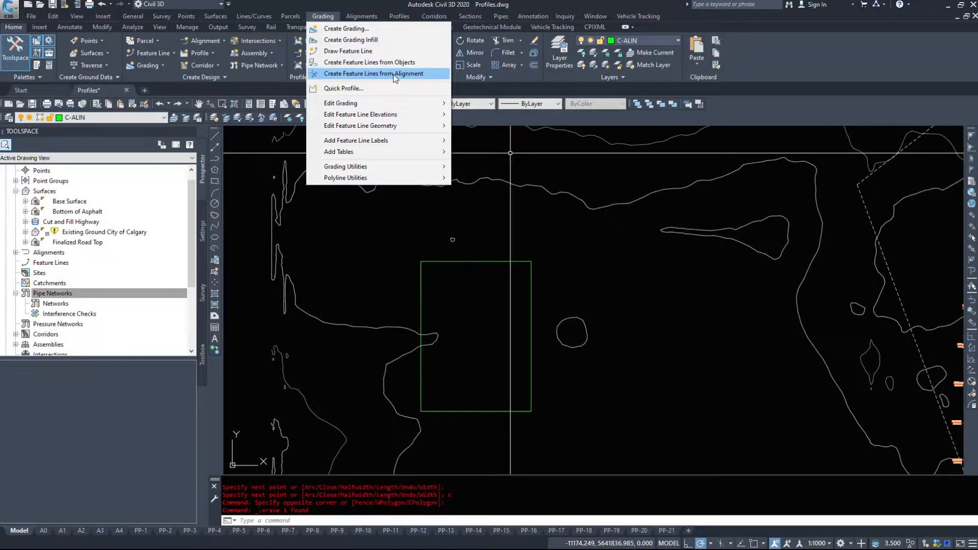
mouse_move(413, 260)
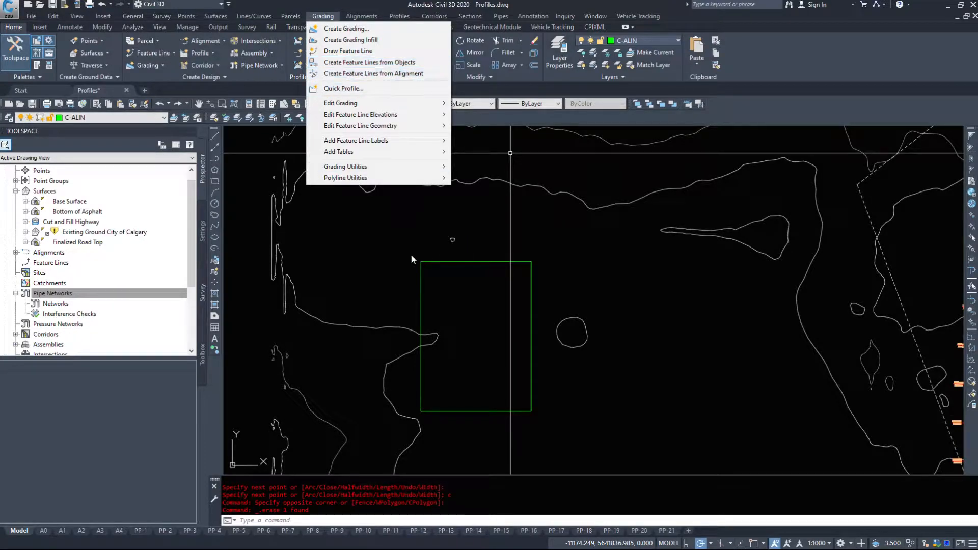
left_click(370, 62)
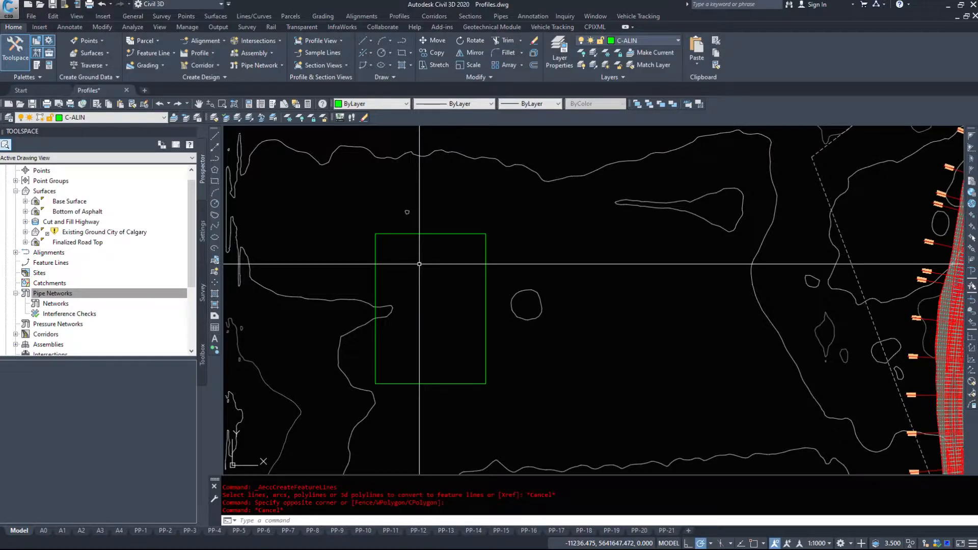
mouse_move(499, 167)
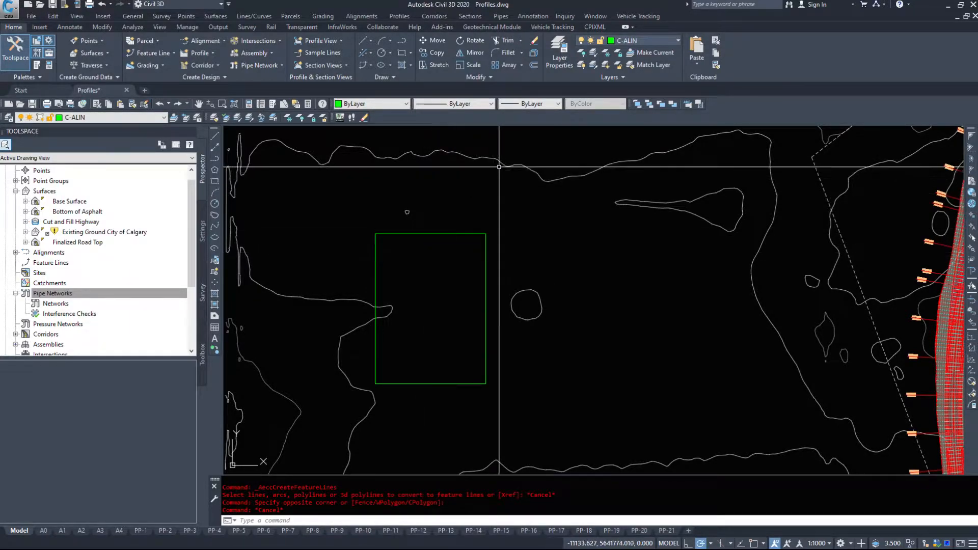
left_click(322, 15)
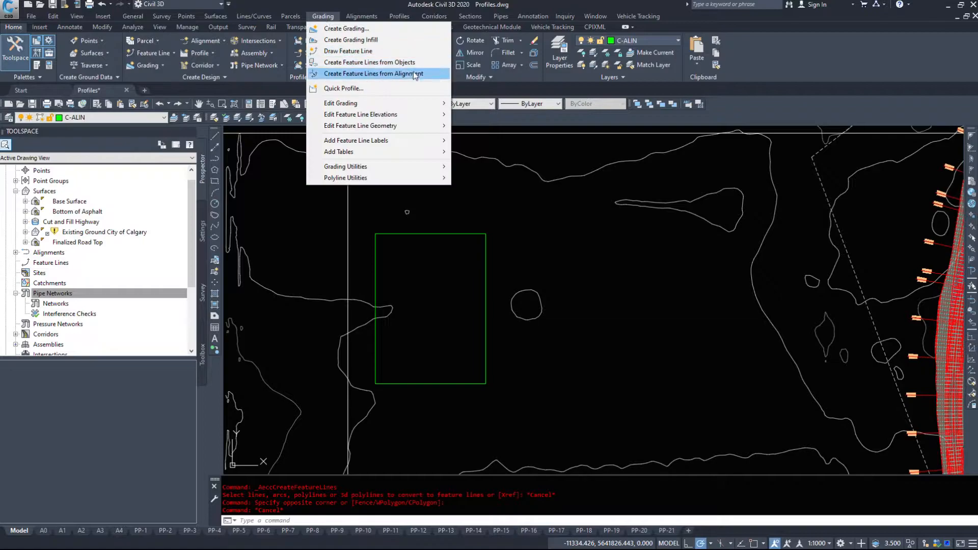
mouse_move(358, 51)
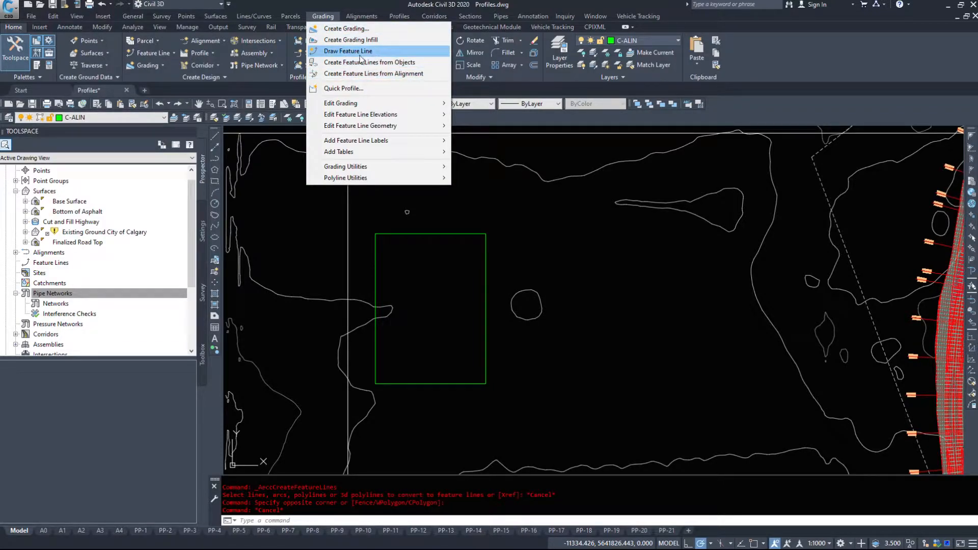
left_click(348, 50)
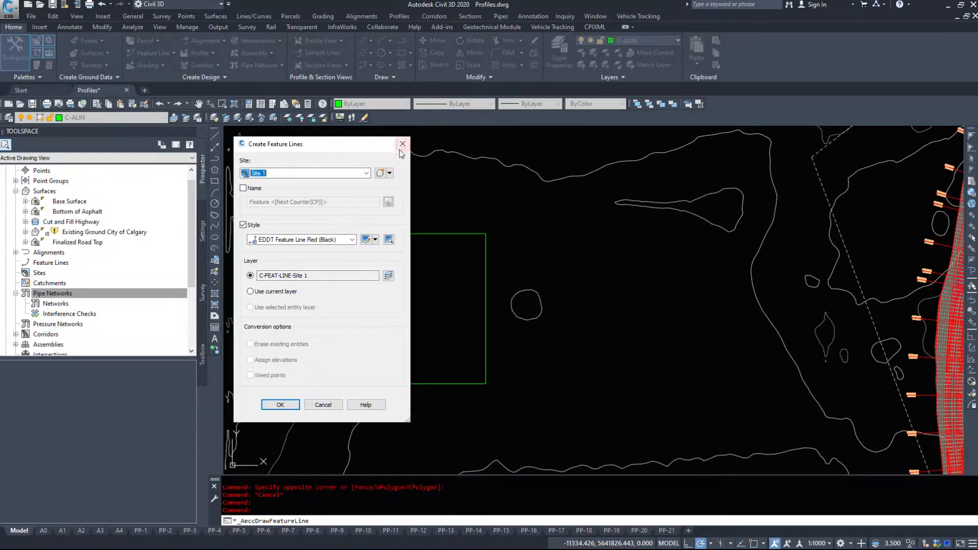
left_click(280, 405)
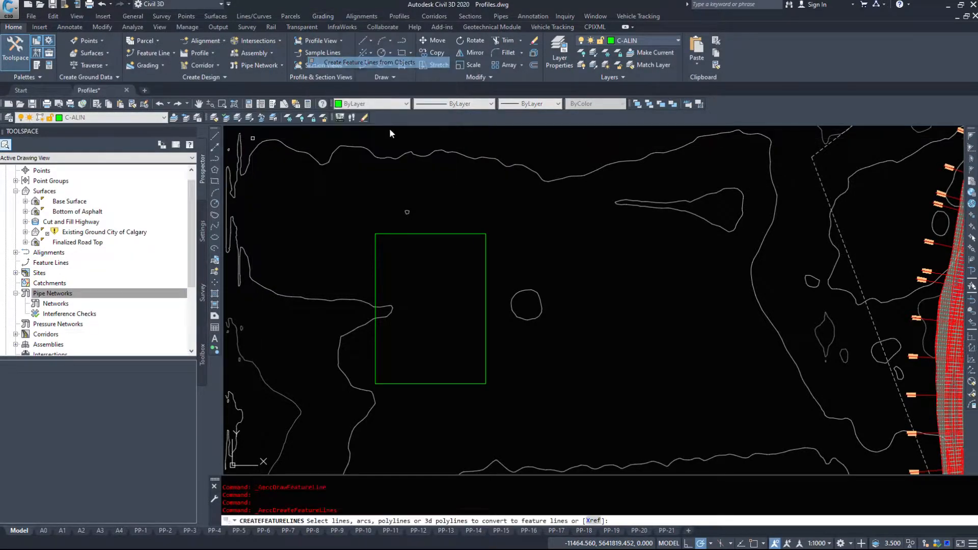
Step: Pick the rectangle to convert and create a new site named Pad
right_click(392, 279)
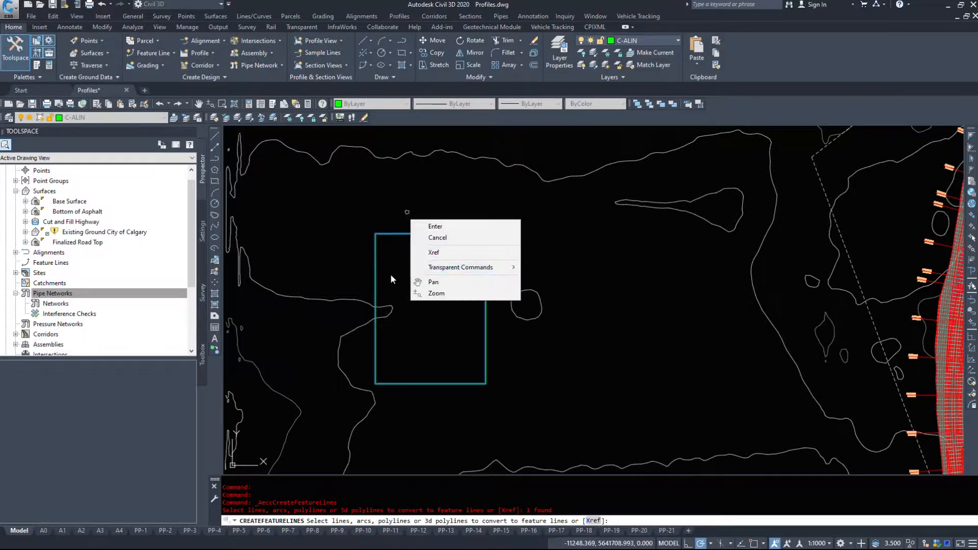
left_click(435, 227)
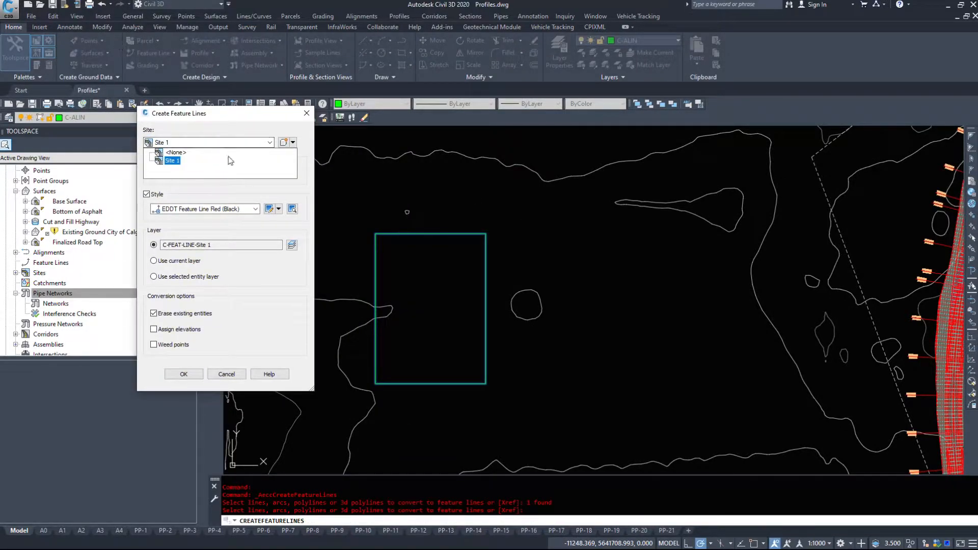
left_click(172, 160)
type("P")
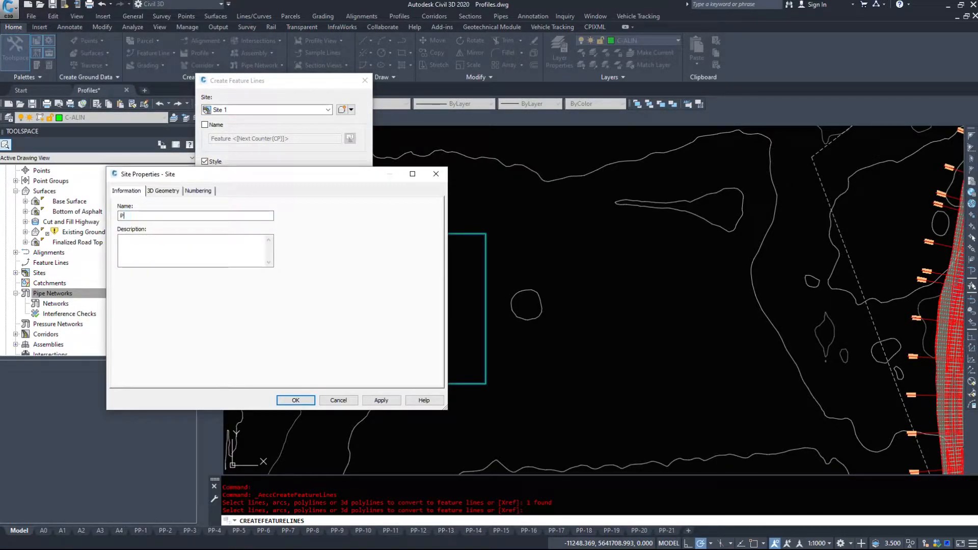
type("ad")
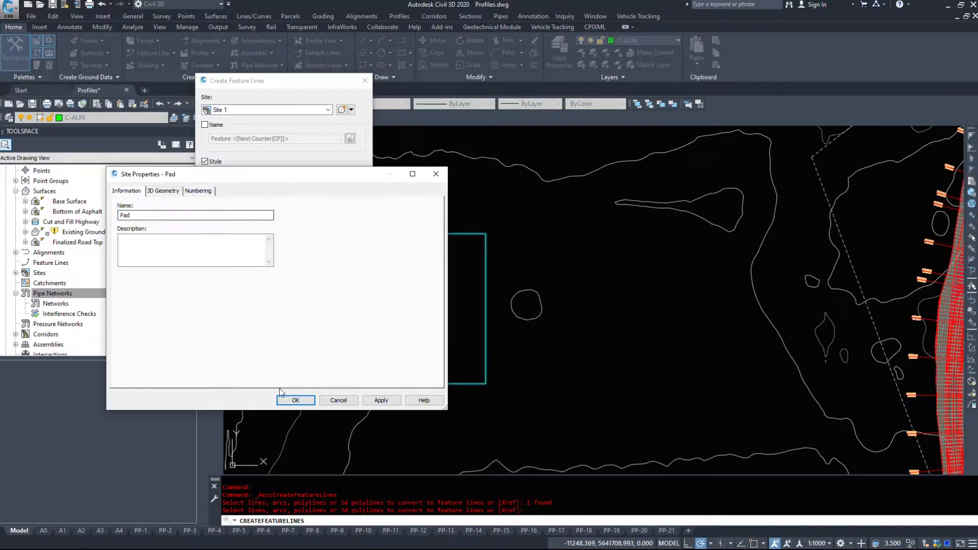
left_click(198, 190)
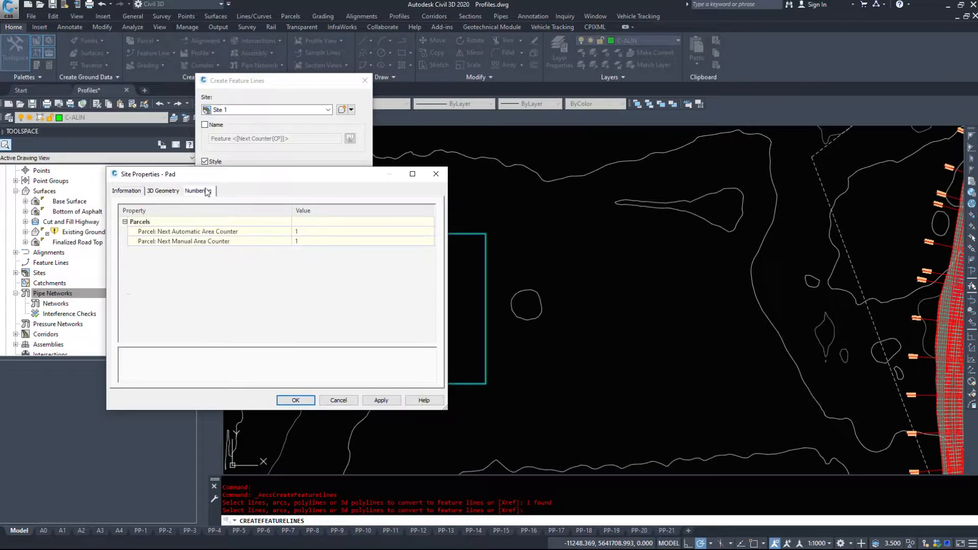
left_click(296, 400)
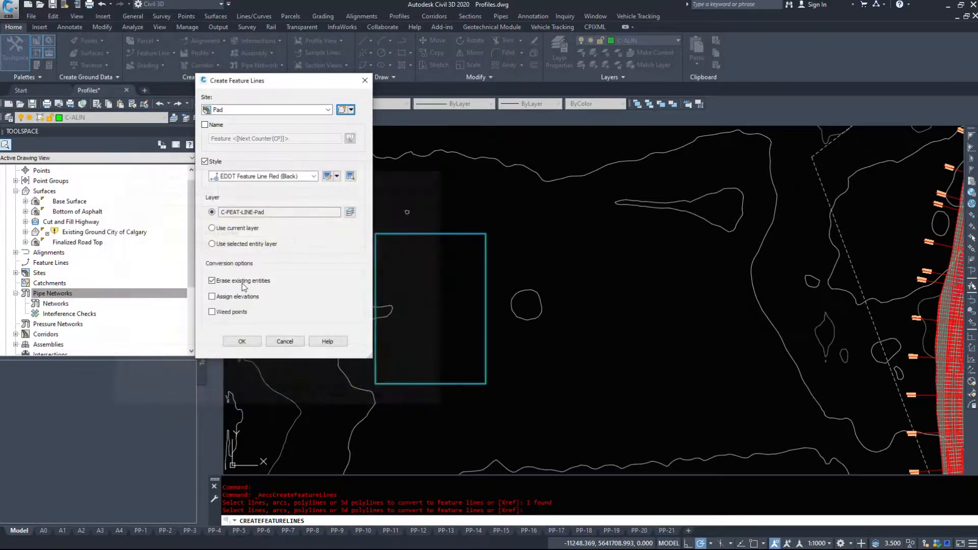
Step: Choose the EDDT Feature Line Magenta (Black) style and tick Assign elevations
left_click(313, 175)
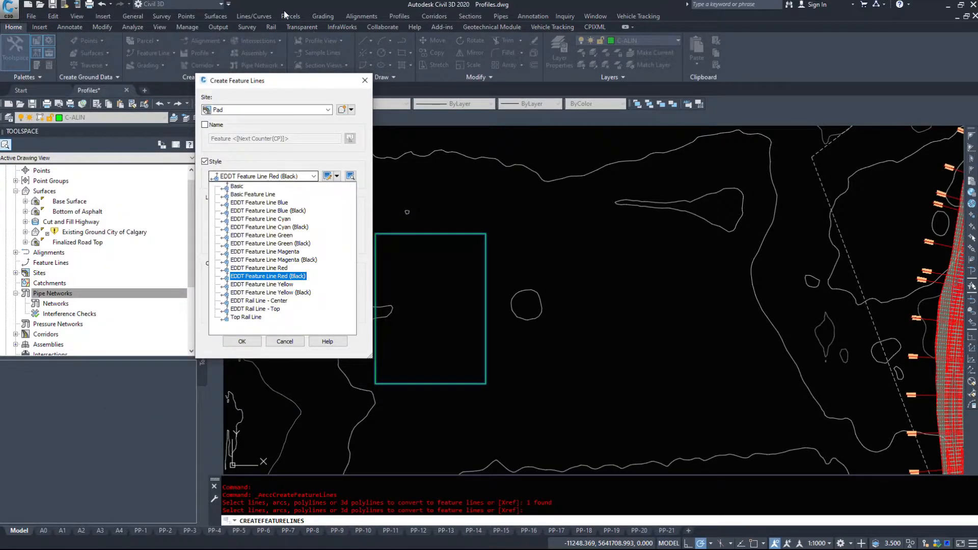
left_click(254, 309)
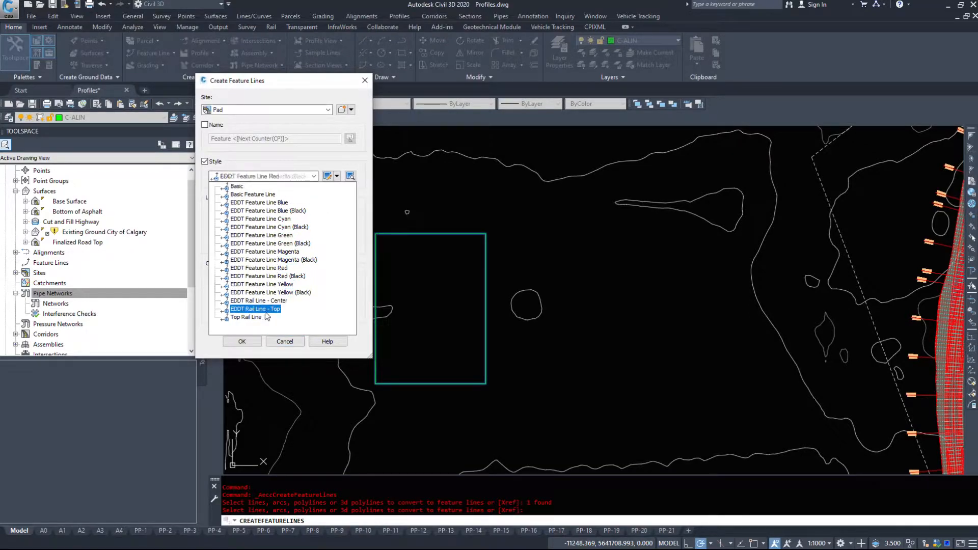
left_click(265, 252)
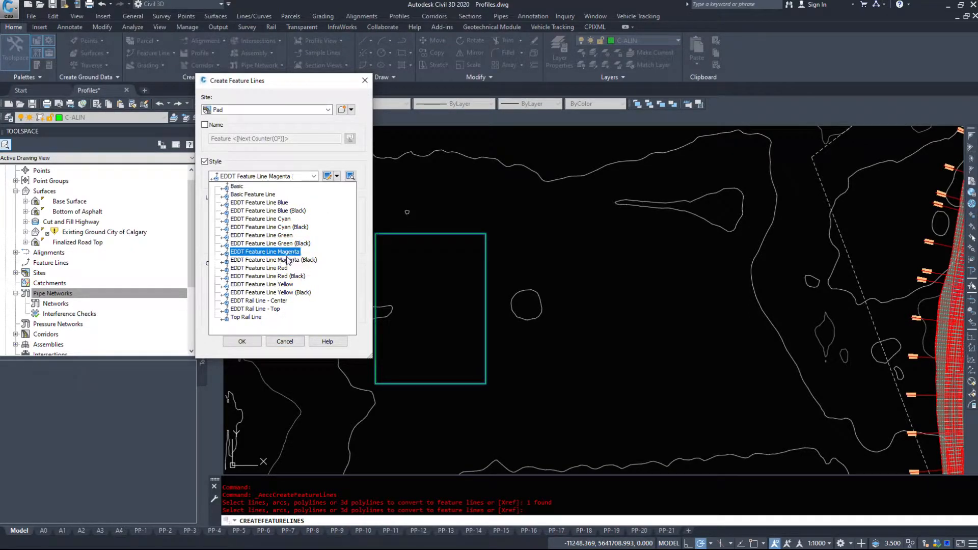
left_click(273, 260)
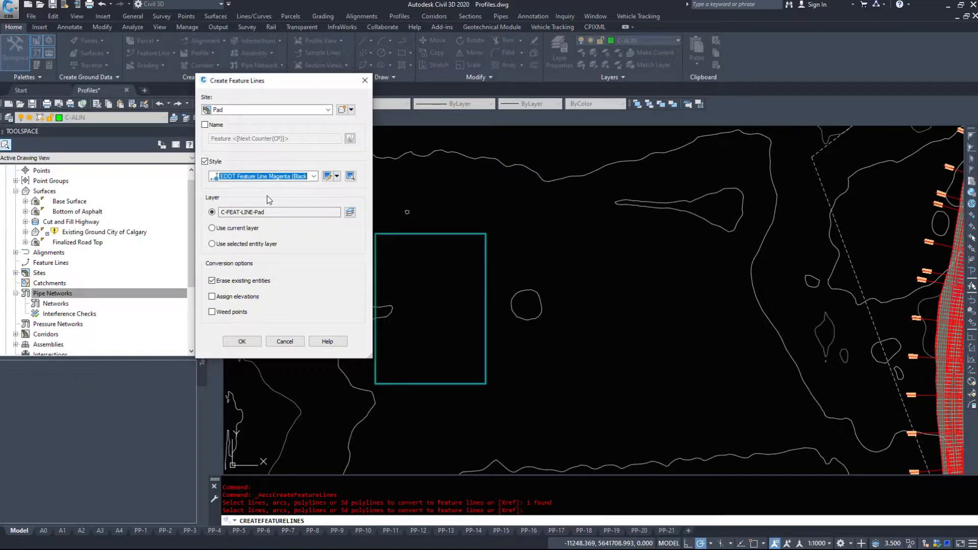
mouse_move(264, 203)
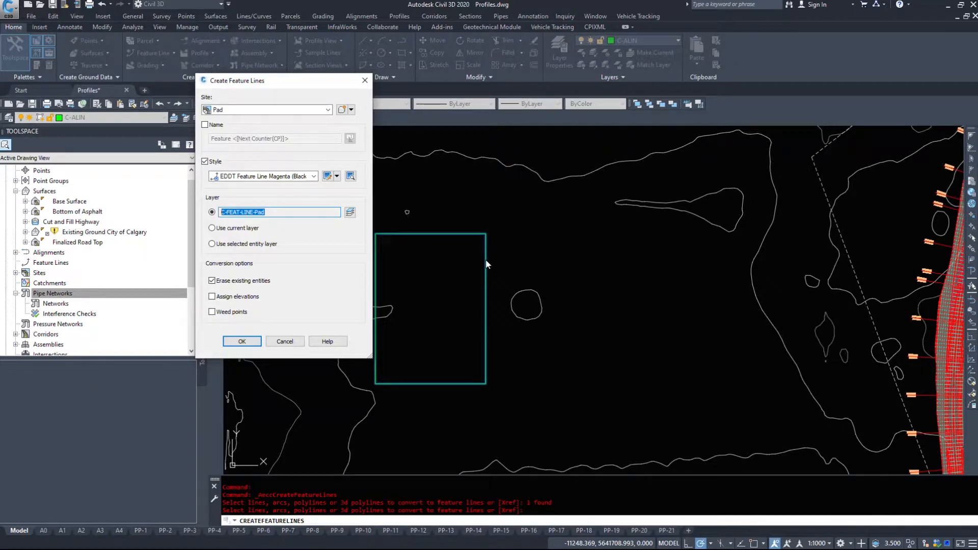
mouse_move(271, 400)
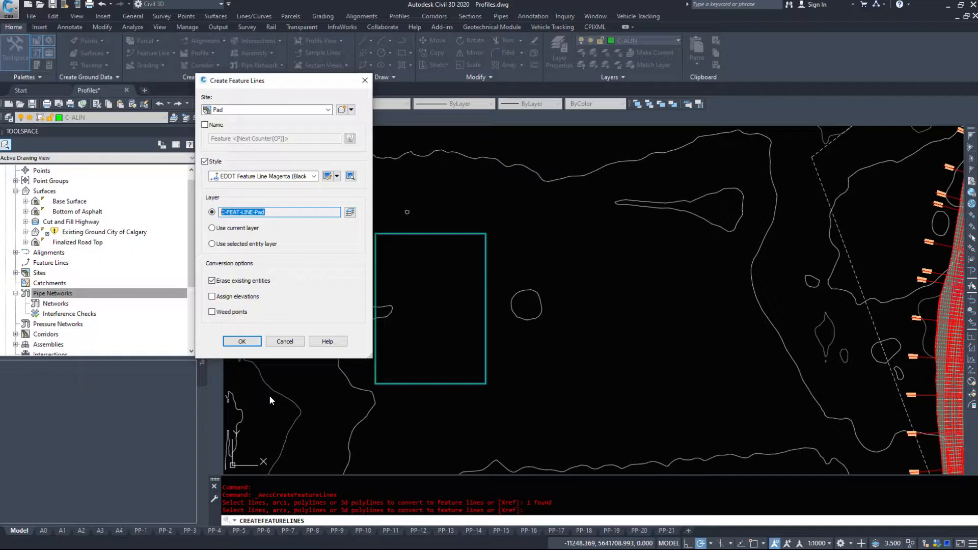
left_click(212, 296)
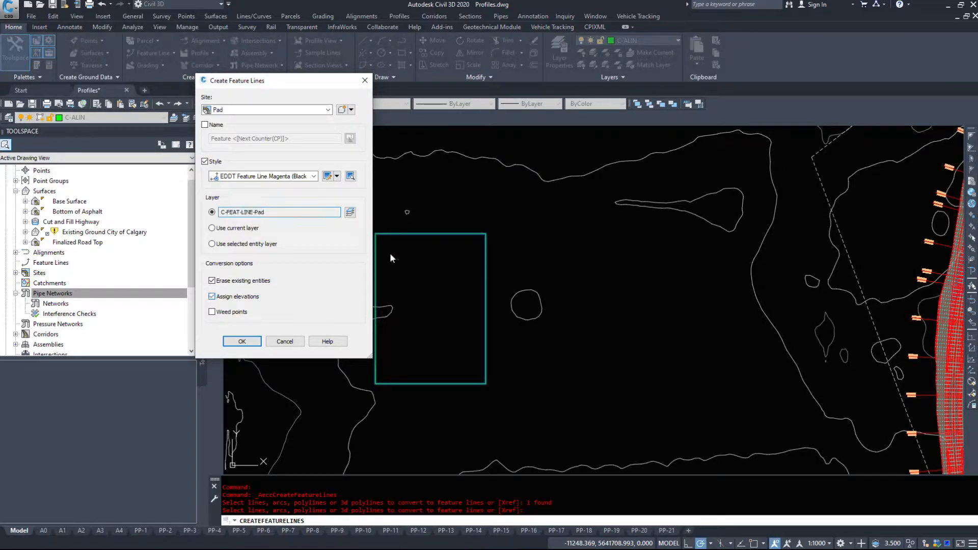
mouse_move(487, 349)
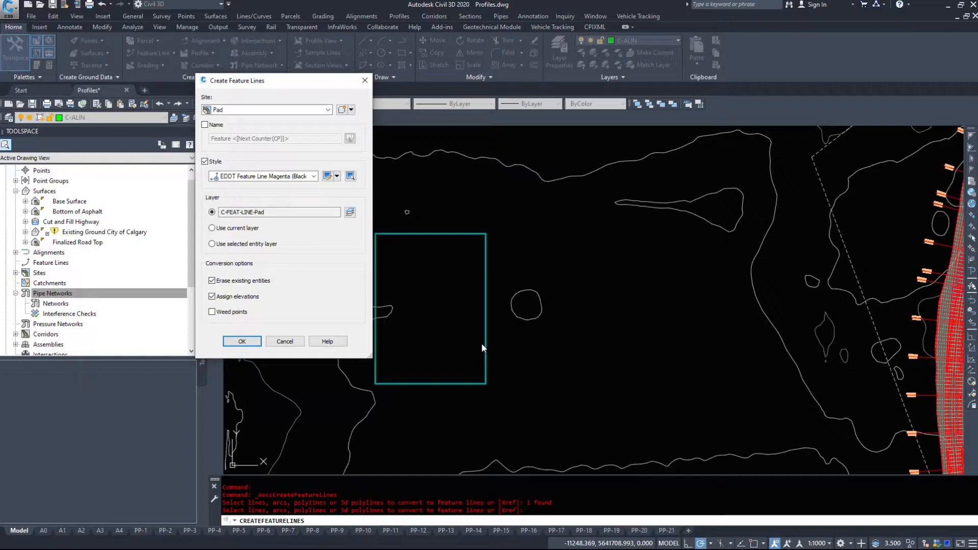
mouse_move(261, 238)
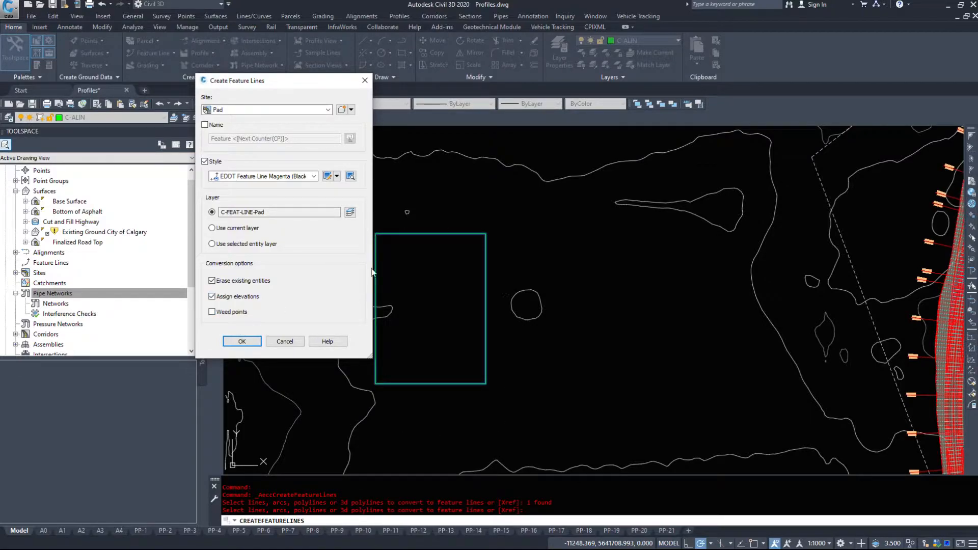
mouse_move(354, 430)
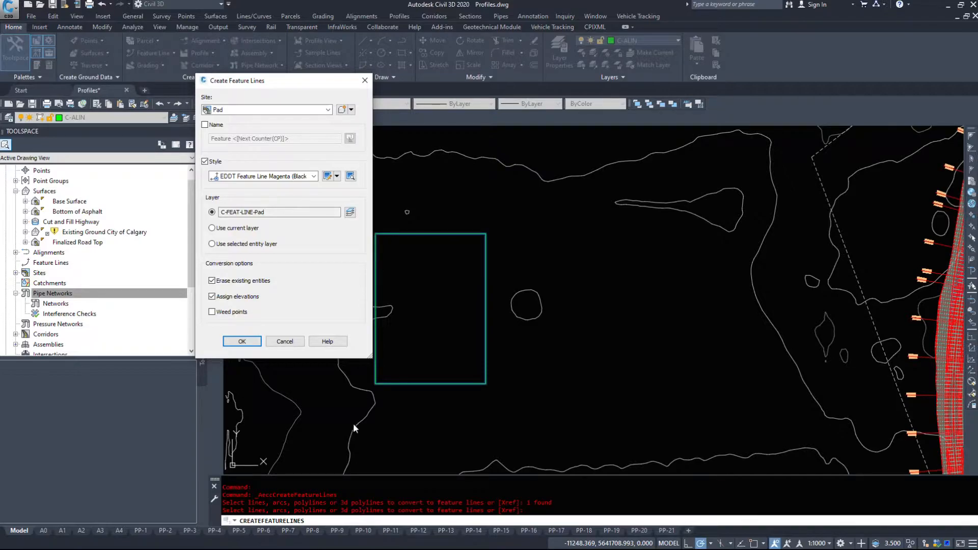
mouse_move(375, 340)
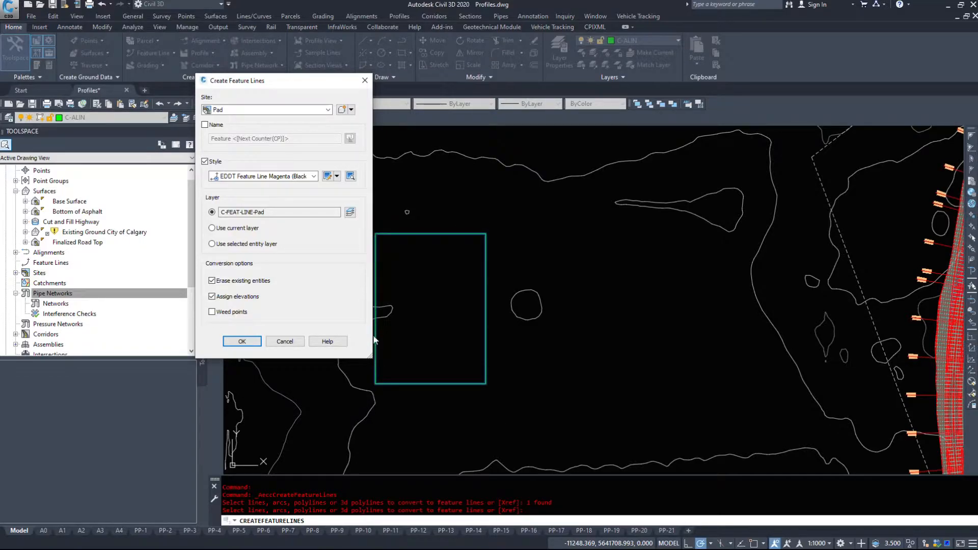
mouse_move(348, 438)
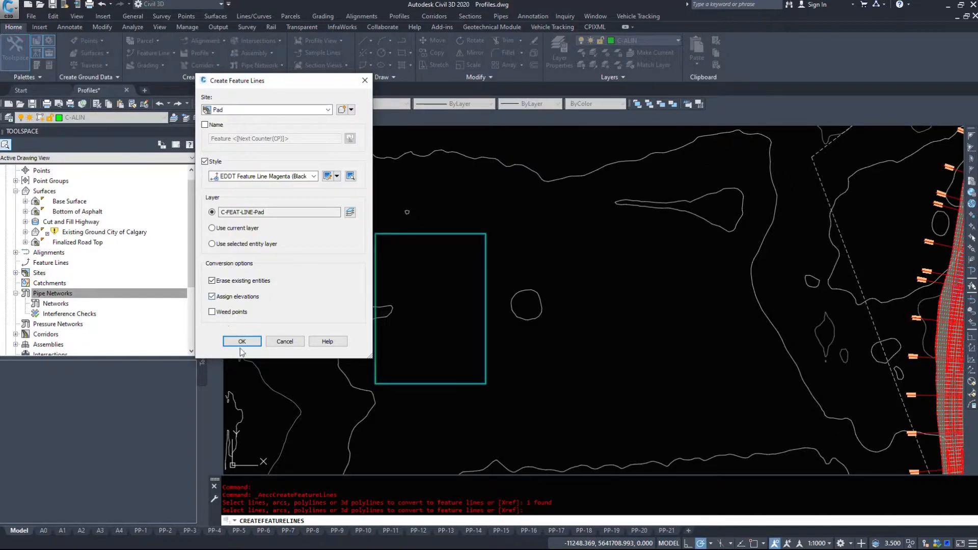
Step: Accept the conversion settings and take elevations from the Existing Ground City of Calgary surface
left_click(241, 342)
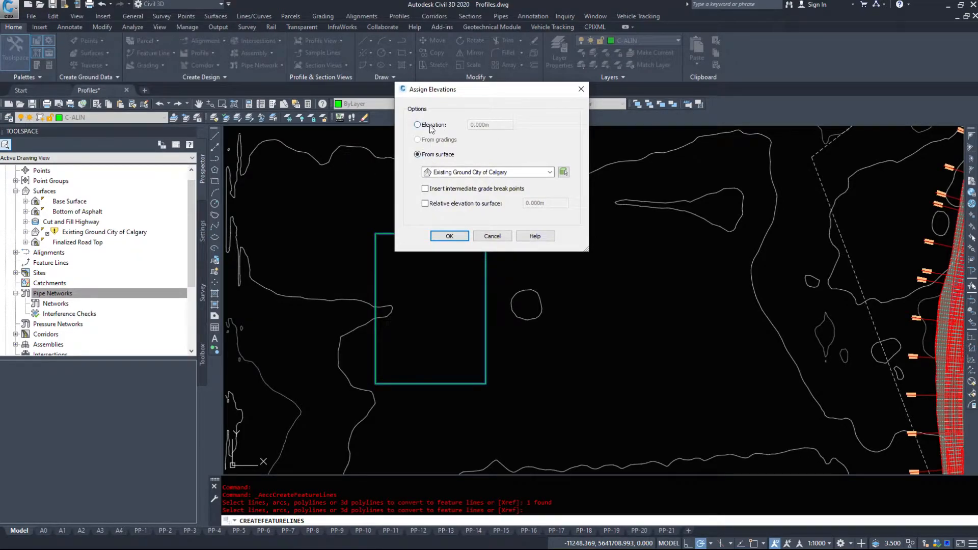
left_click(418, 125)
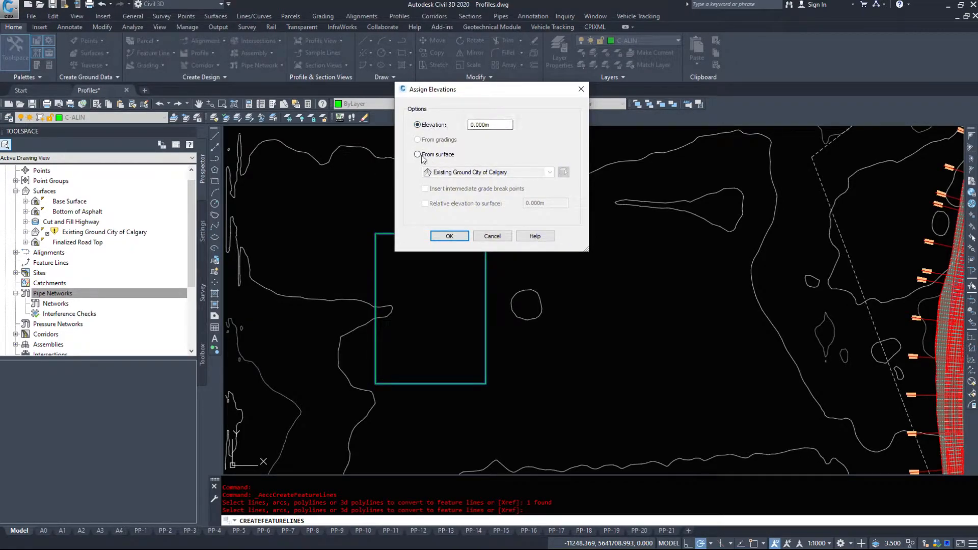
left_click(417, 154)
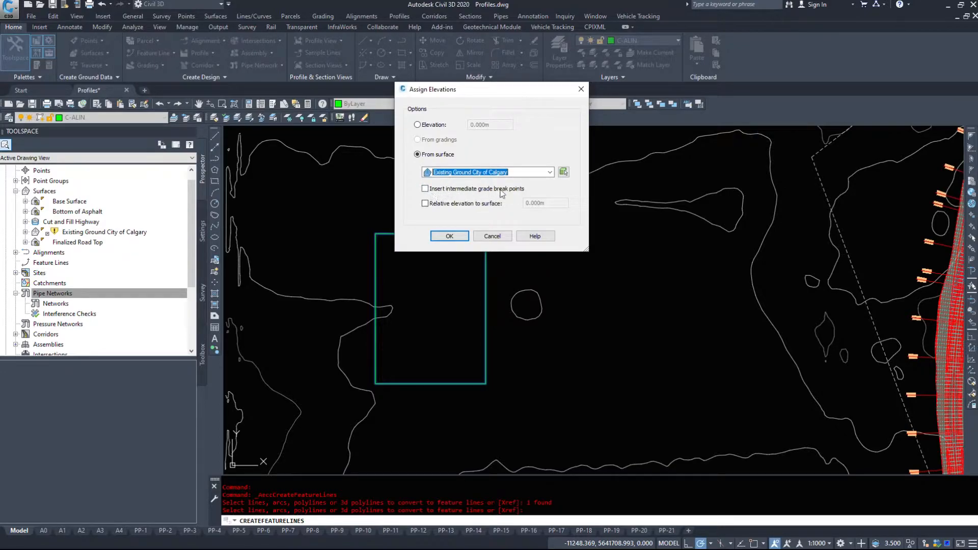
Step: Leave intermediate grade breaks and relative elevation off, then assign the surface elevations
left_click(425, 189)
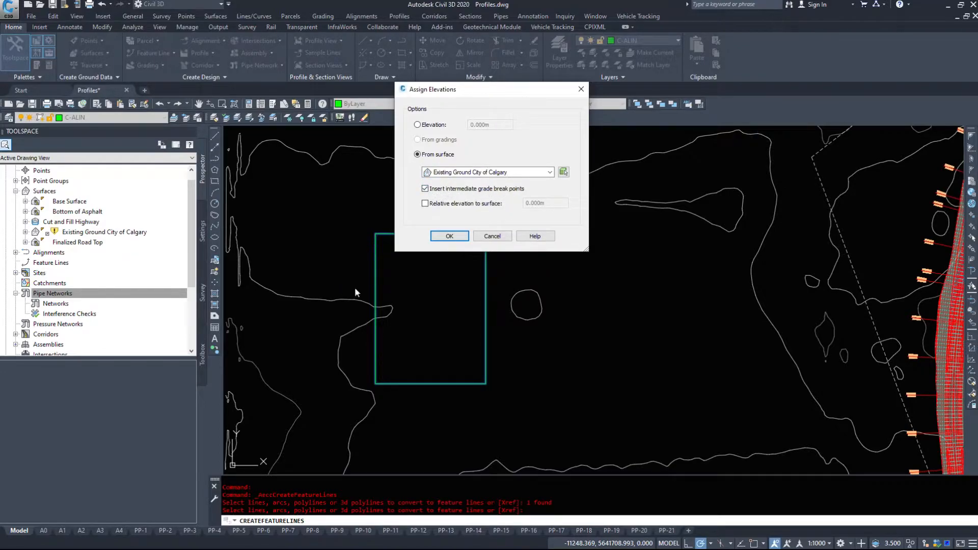
mouse_move(475, 386)
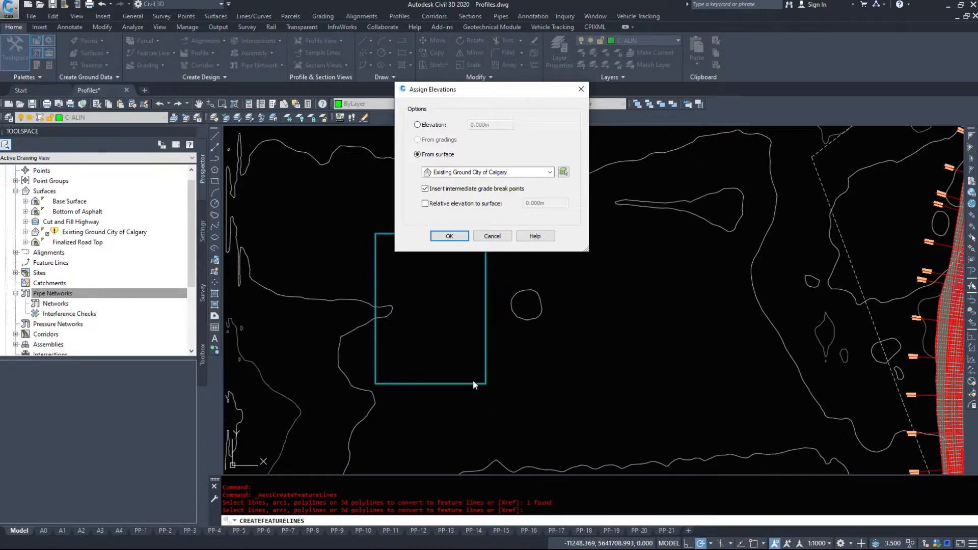
mouse_move(442, 125)
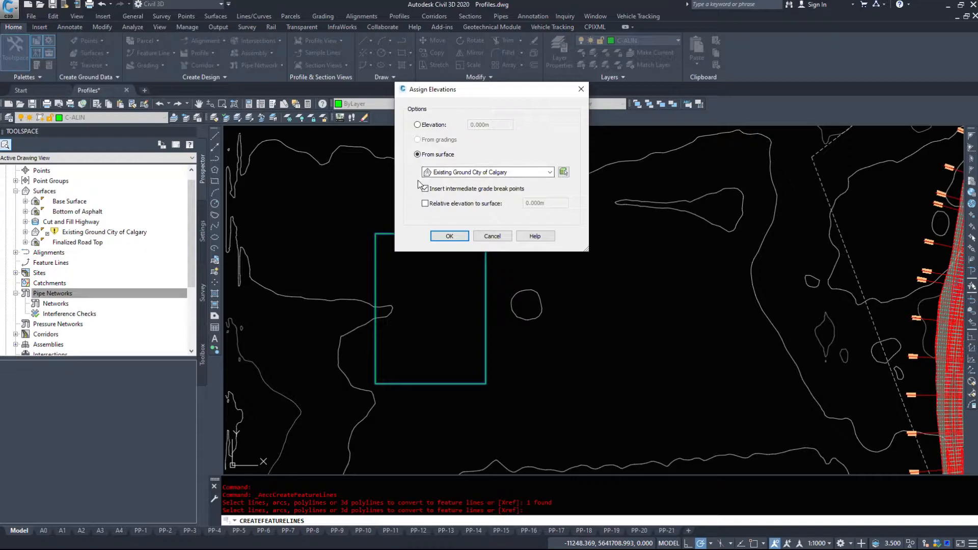
left_click(425, 189)
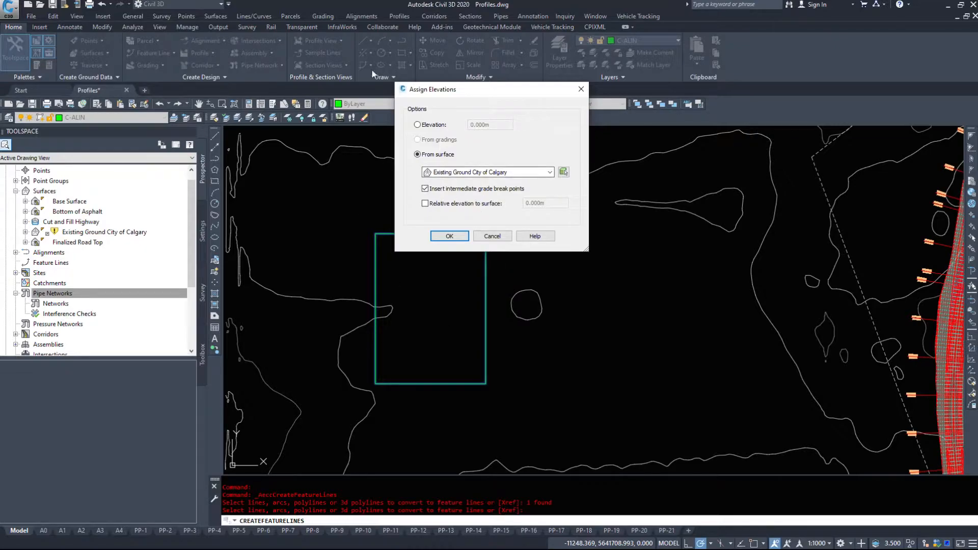
left_click(425, 189)
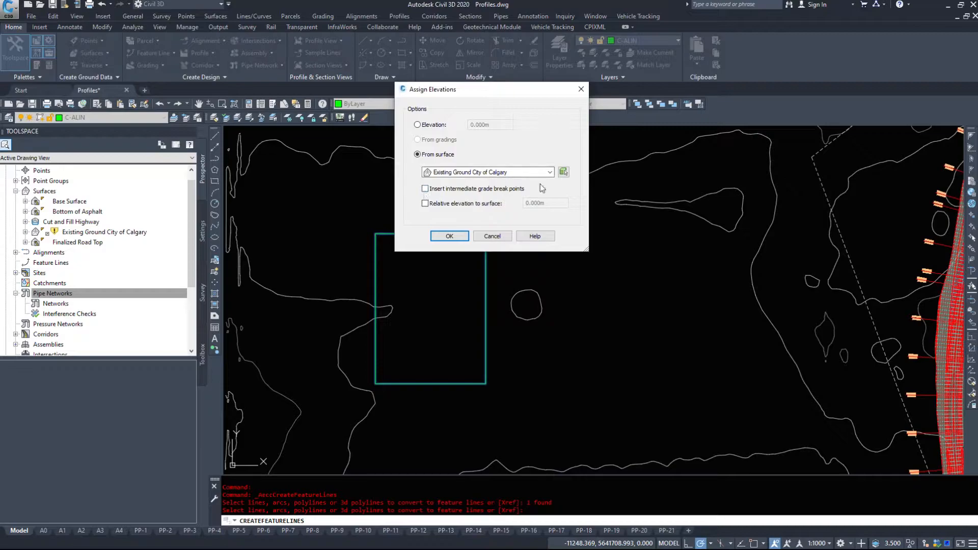
left_click(425, 203)
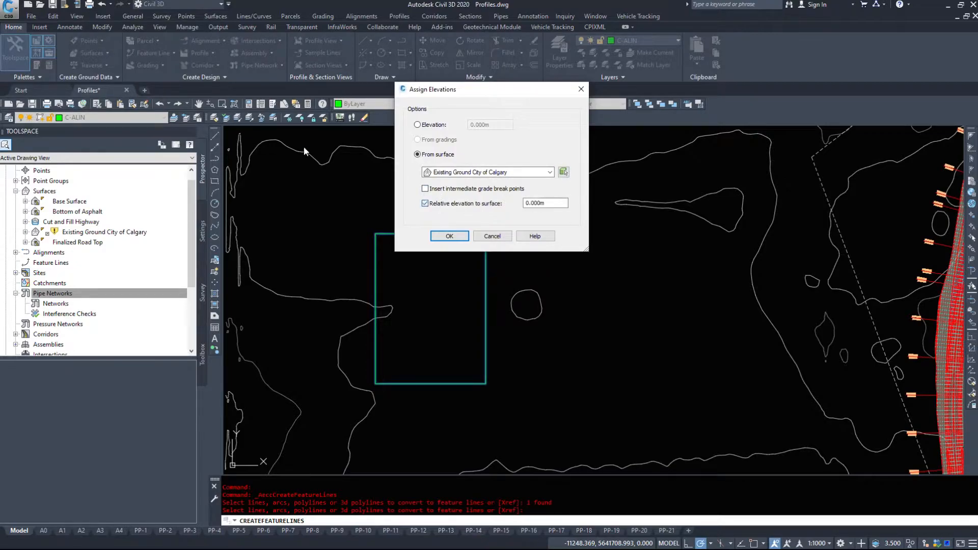
mouse_move(536, 211)
type("1")
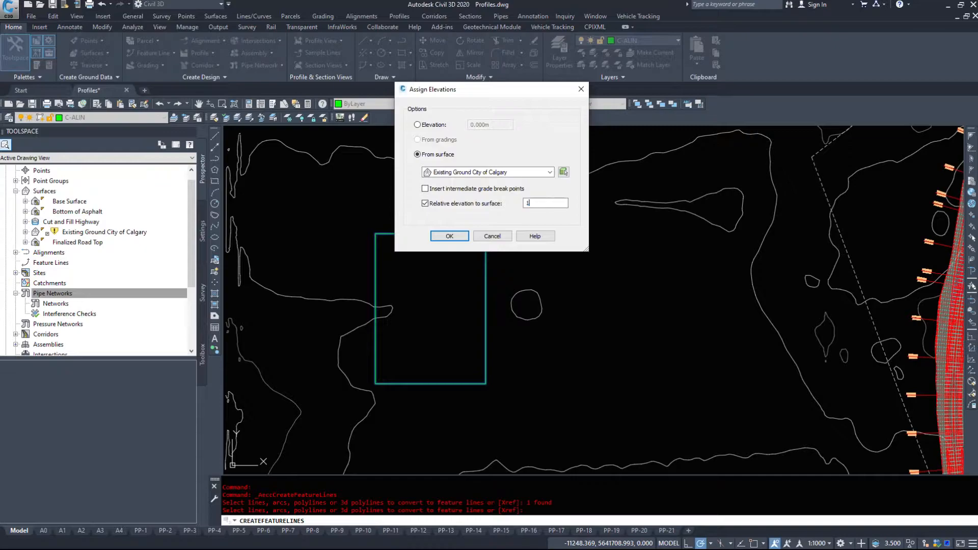
mouse_move(107, 145)
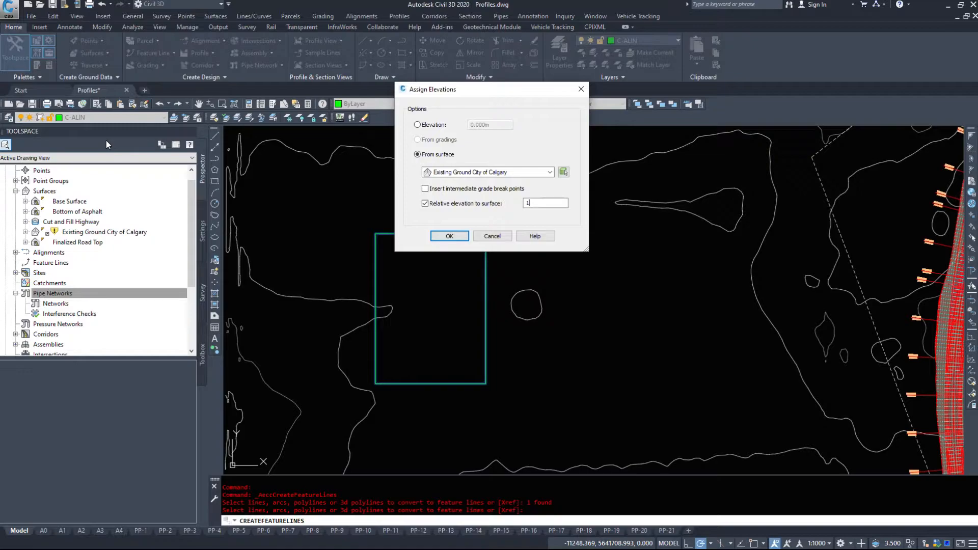
mouse_move(574, 208)
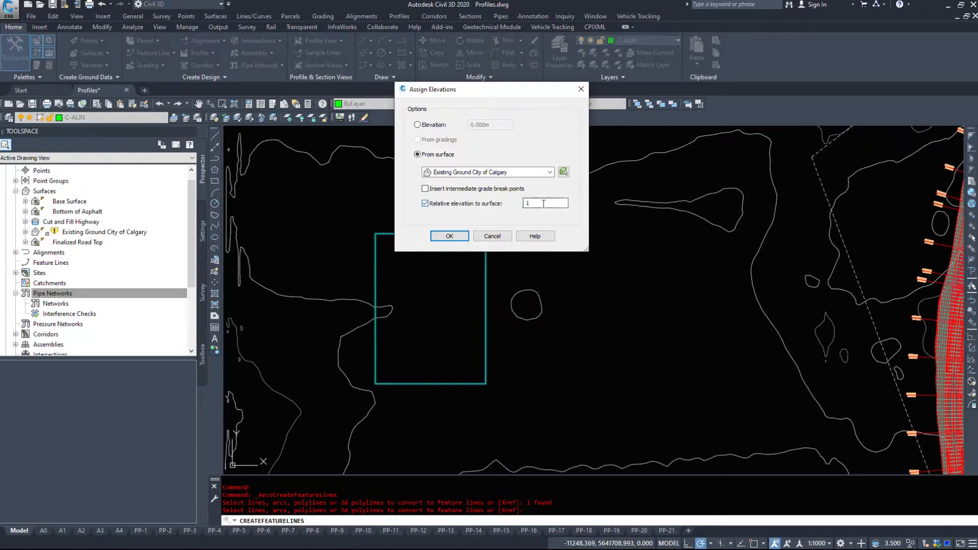
left_click(425, 203)
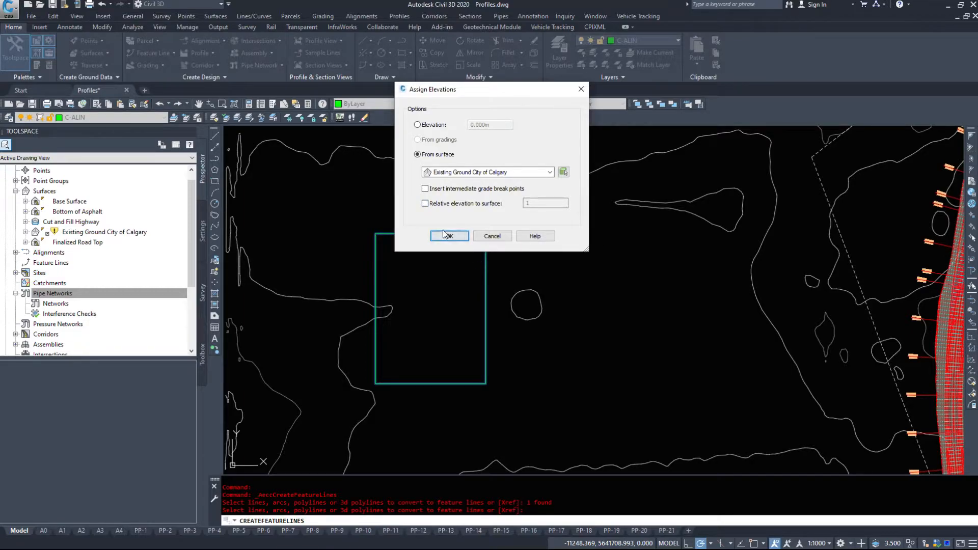
left_click(448, 236)
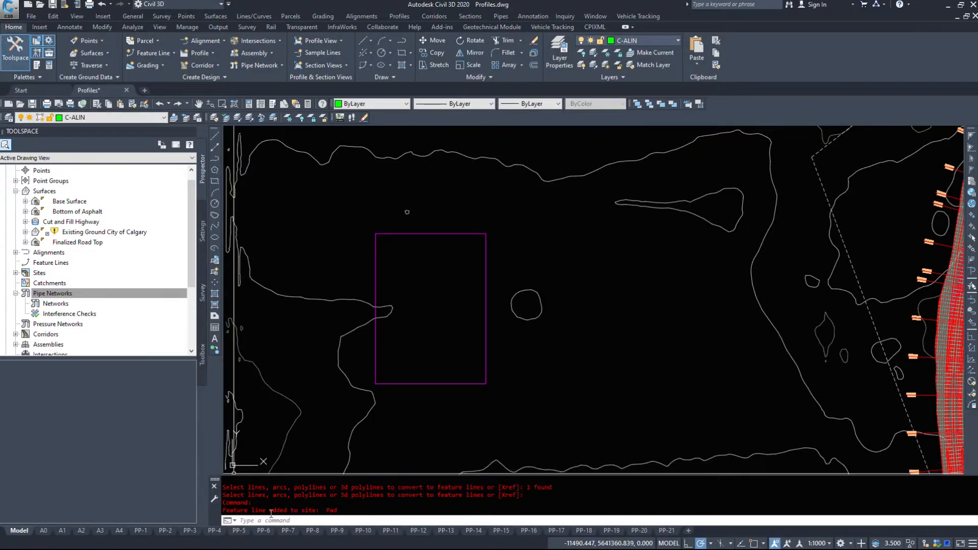
Step: List the Pad site's feature lines in Prospector, showing elevations 1166.435–1167.900 m
left_click(52, 293)
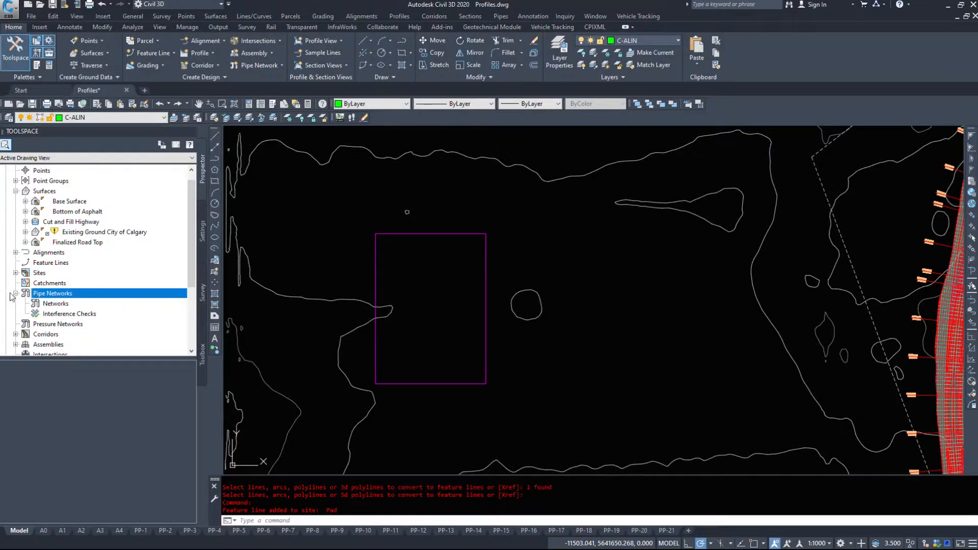
left_click(17, 273)
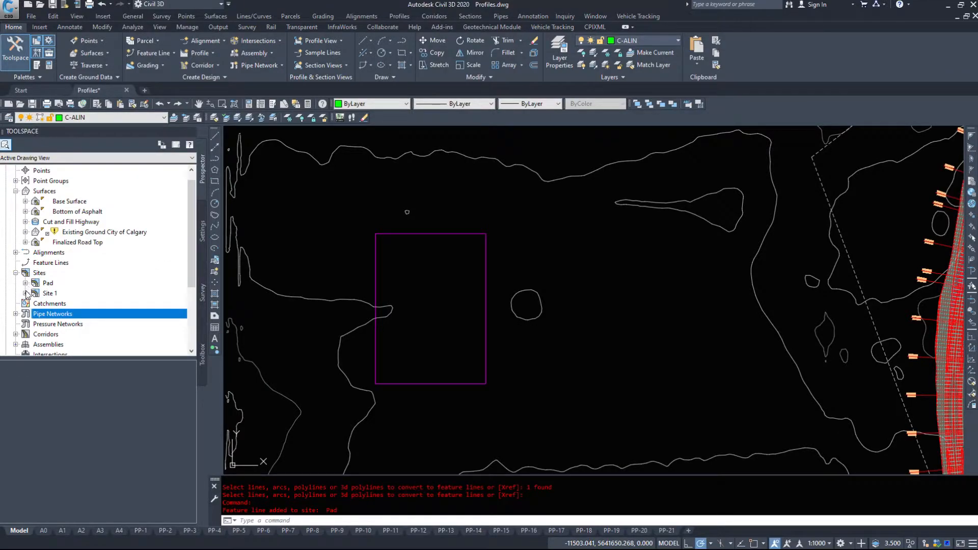
left_click(25, 293)
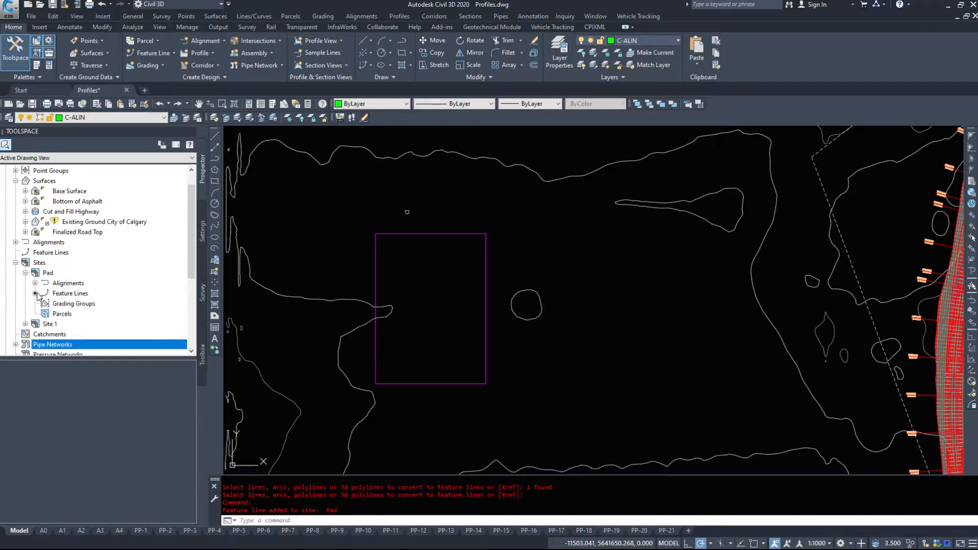
left_click(71, 293)
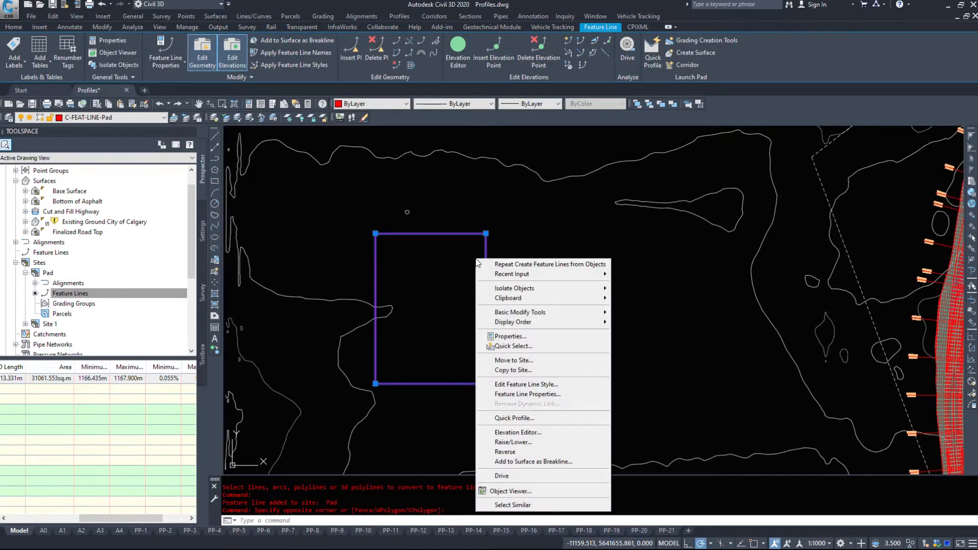
mouse_move(521, 418)
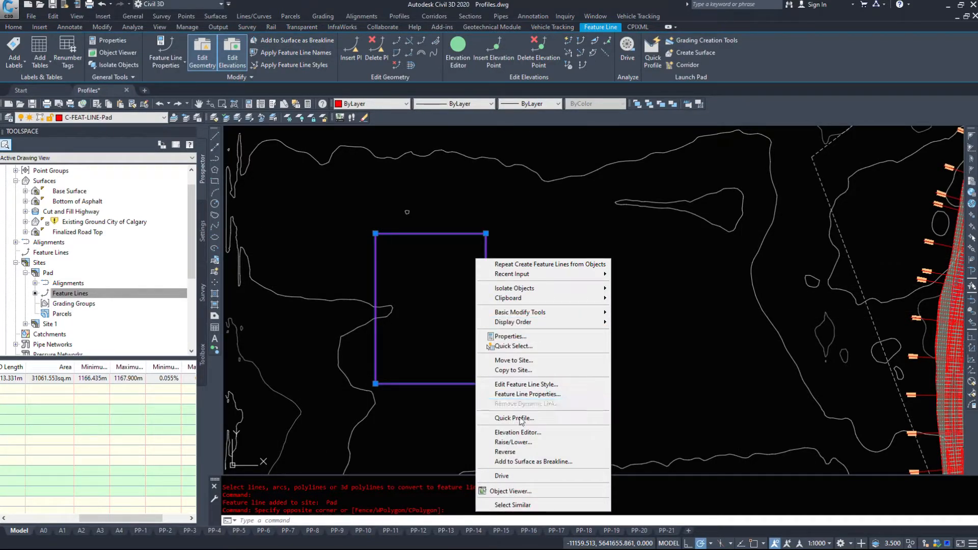
Step: Open the Elevation Editor for the pad feature line
left_click(519, 432)
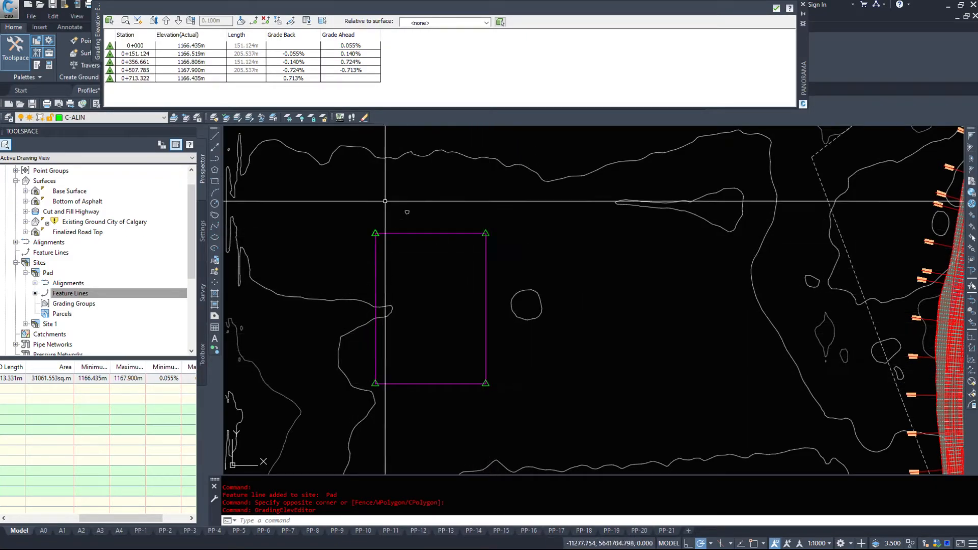
left_click(143, 53)
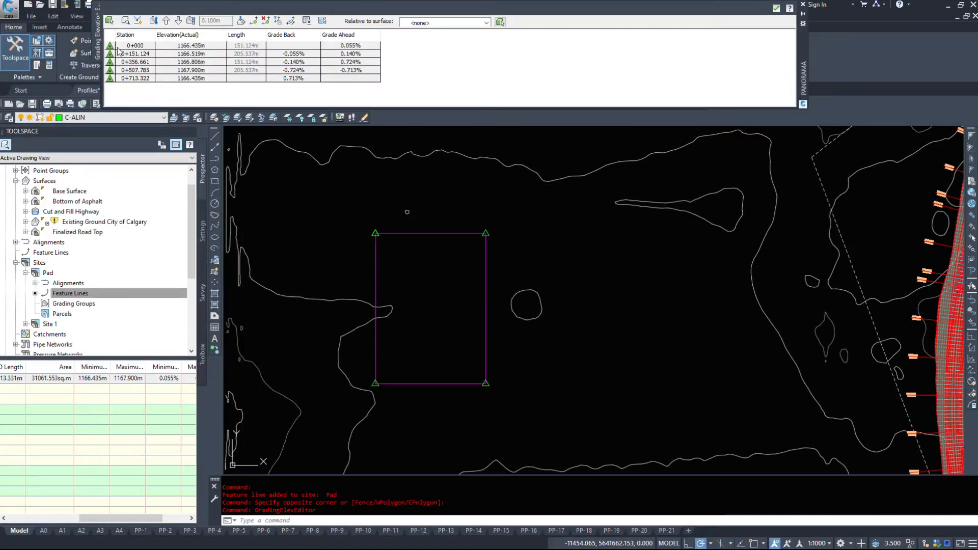
mouse_move(484, 383)
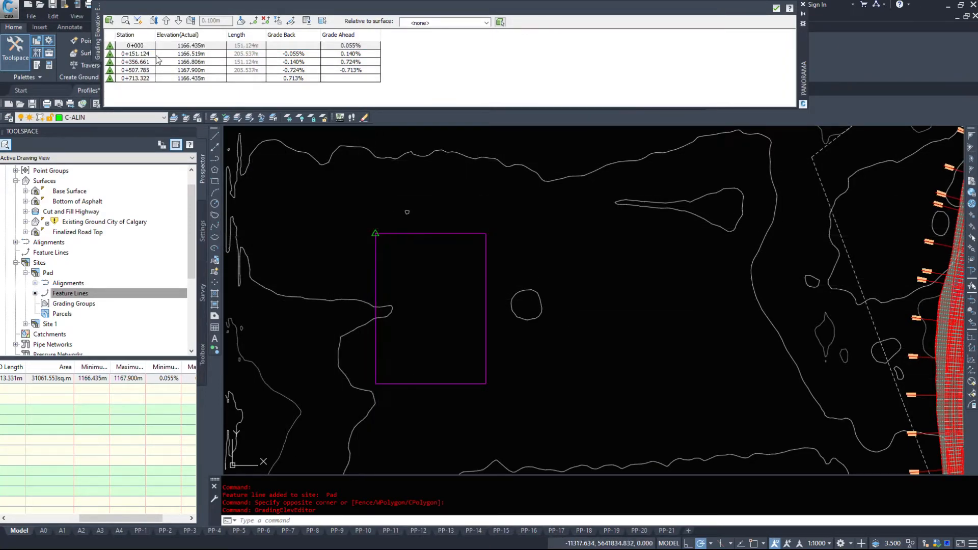
left_click(135, 45)
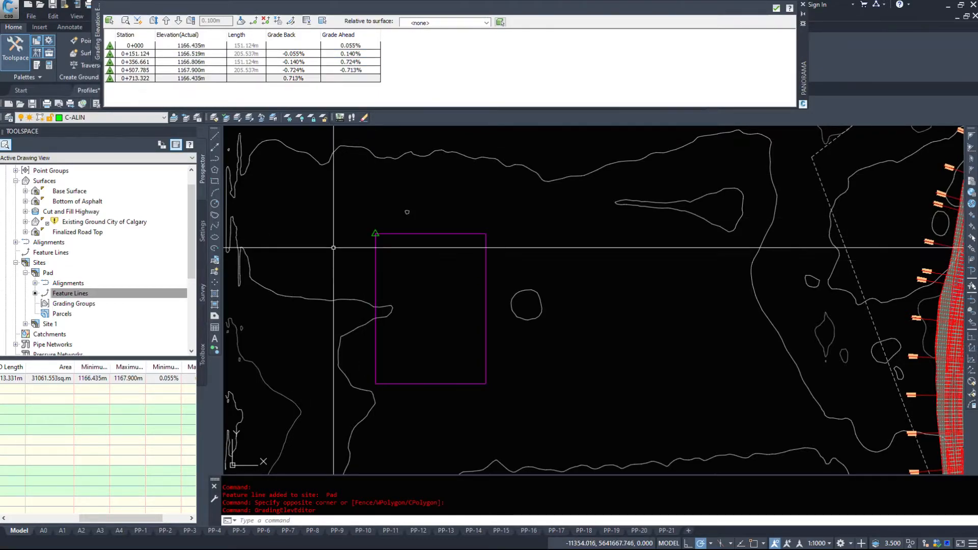
mouse_move(501, 252)
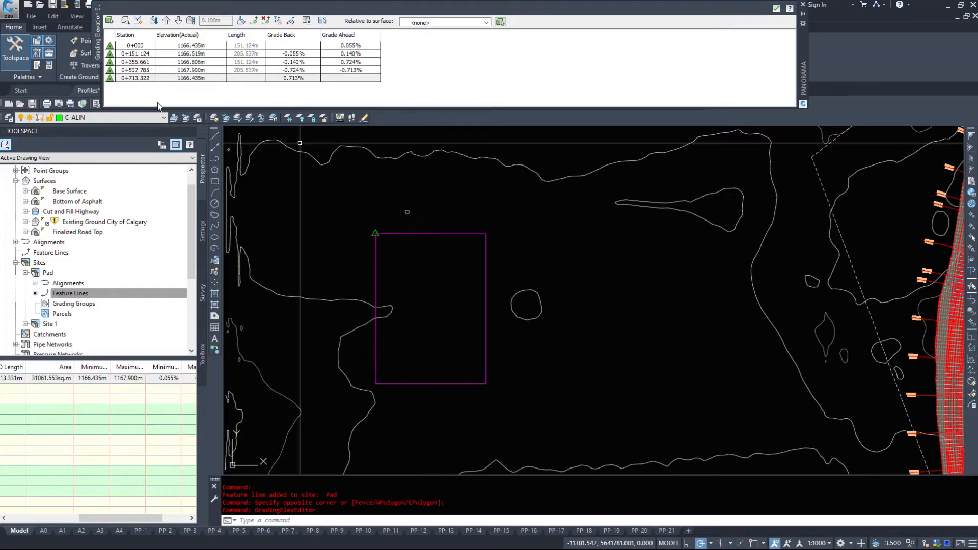
left_click(137, 45)
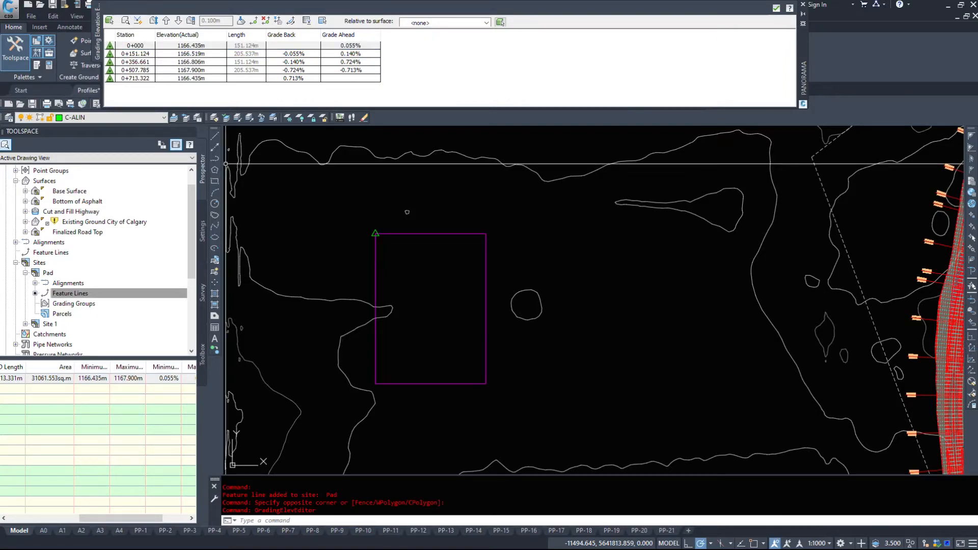
left_click(132, 45)
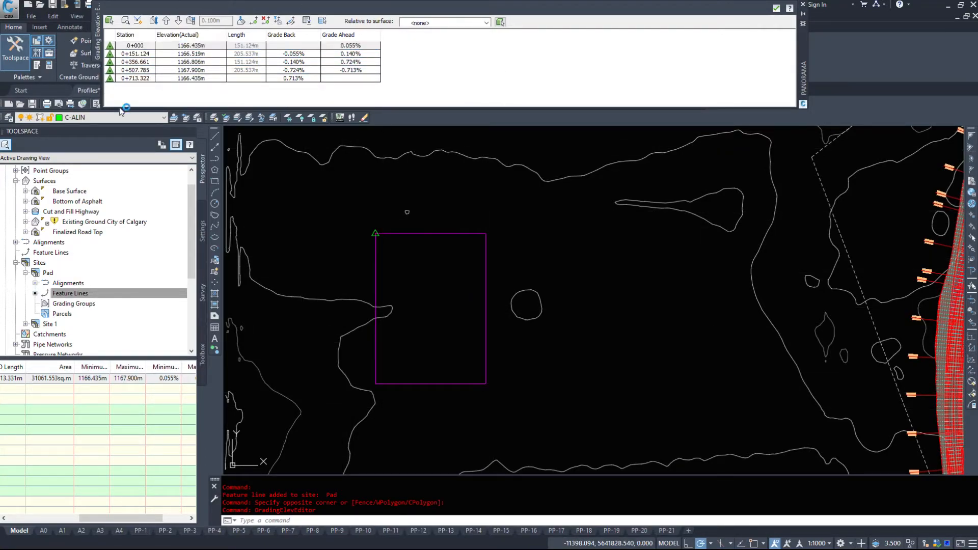
left_click(140, 53)
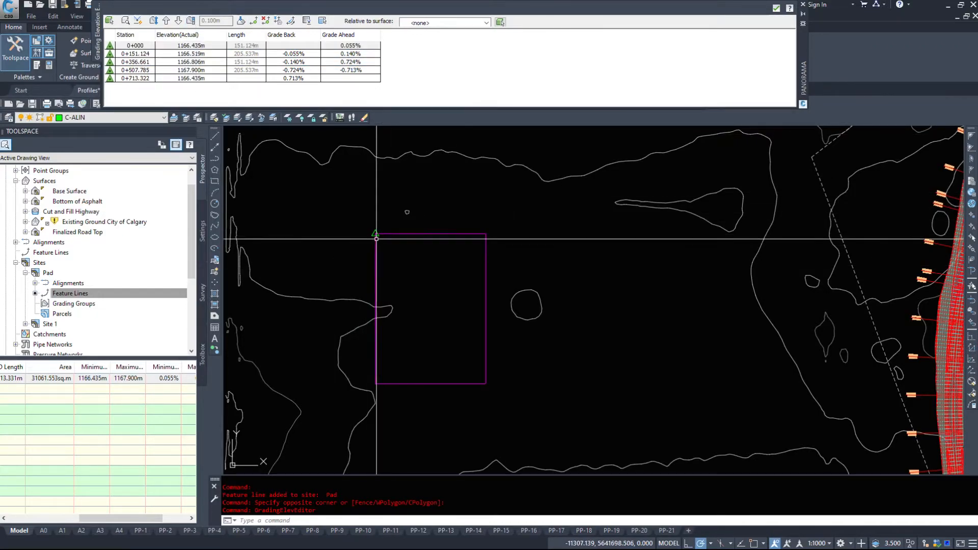
left_click(135, 78)
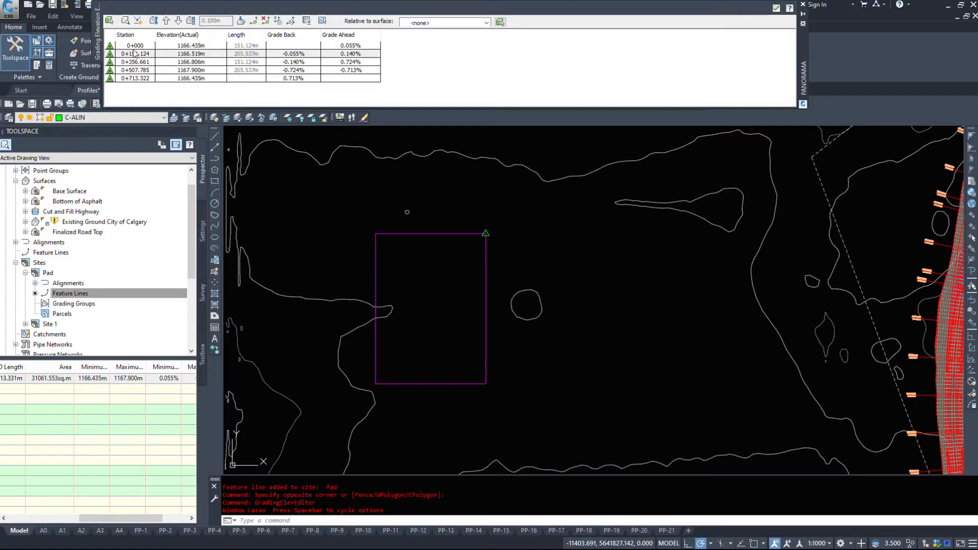
Step: Set the first grade ahead to -0.500% and insert a vertex at station 0+253.892
left_click(333, 53)
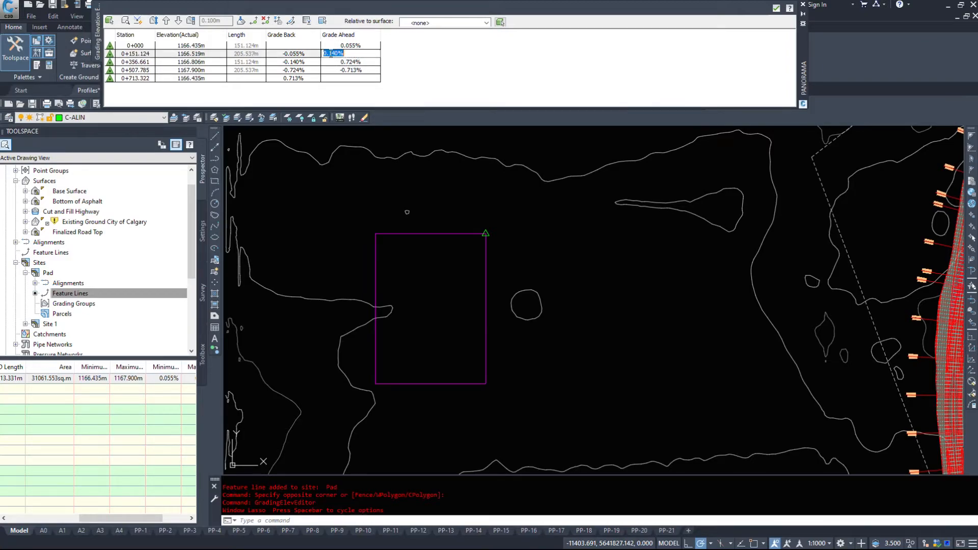
mouse_move(469, 373)
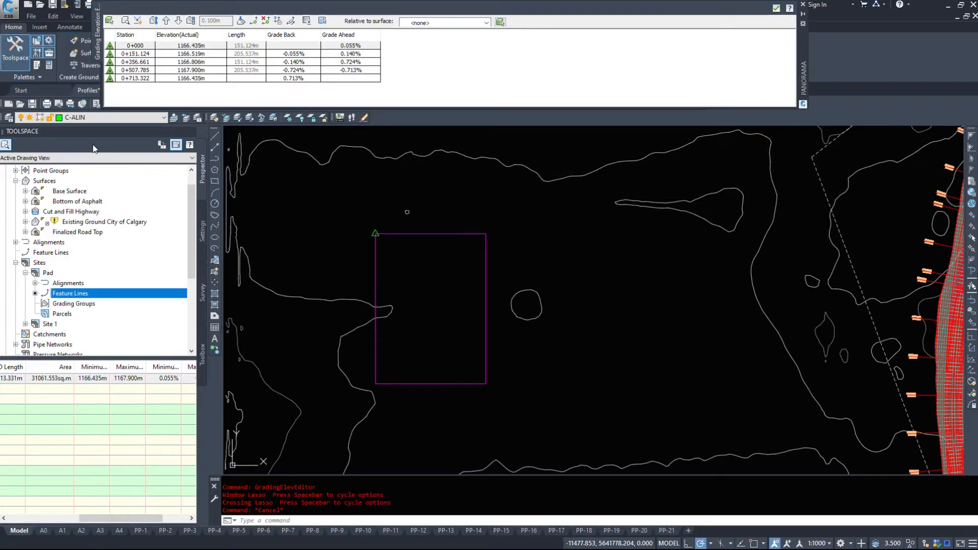
left_click(138, 45)
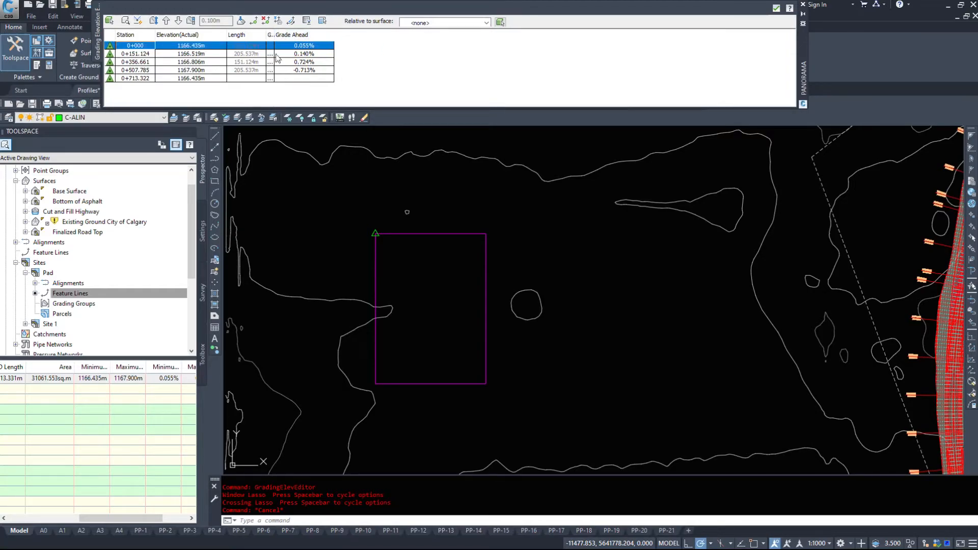
left_click(134, 62)
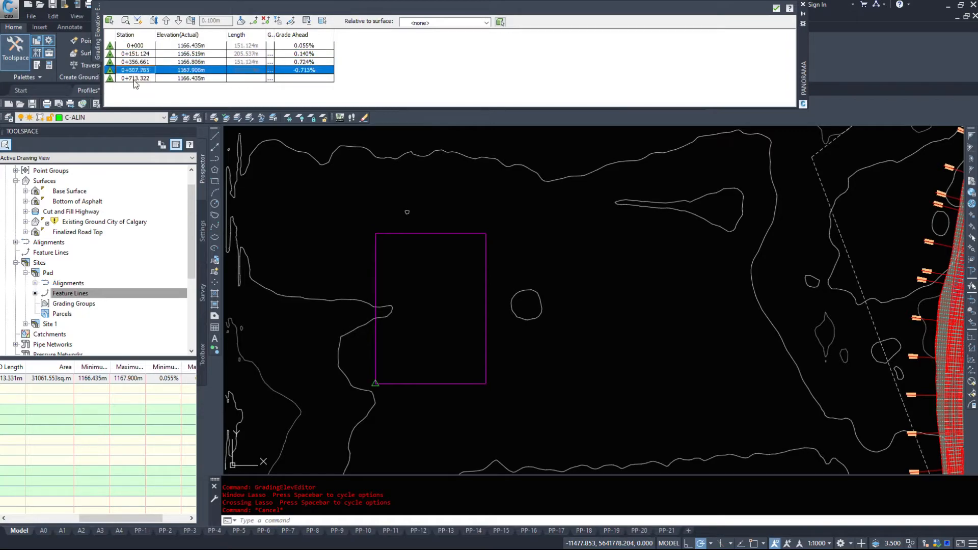
left_click(137, 46)
type("-5.000")
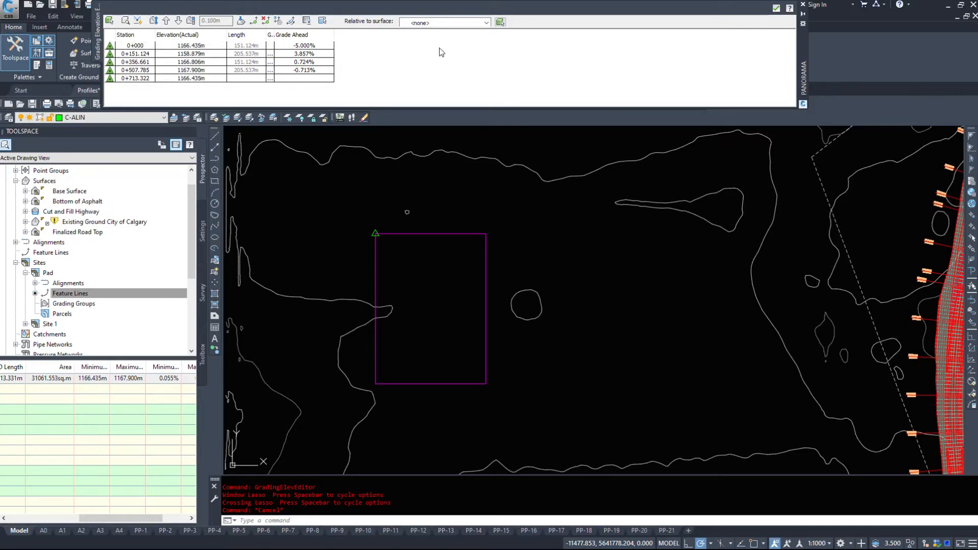
left_click(303, 46)
type("-0.500")
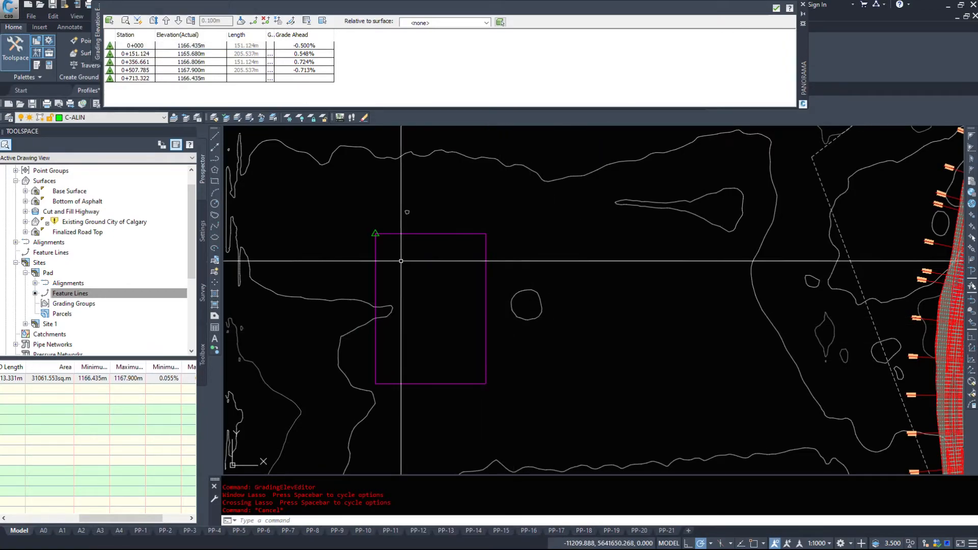
left_click(138, 45)
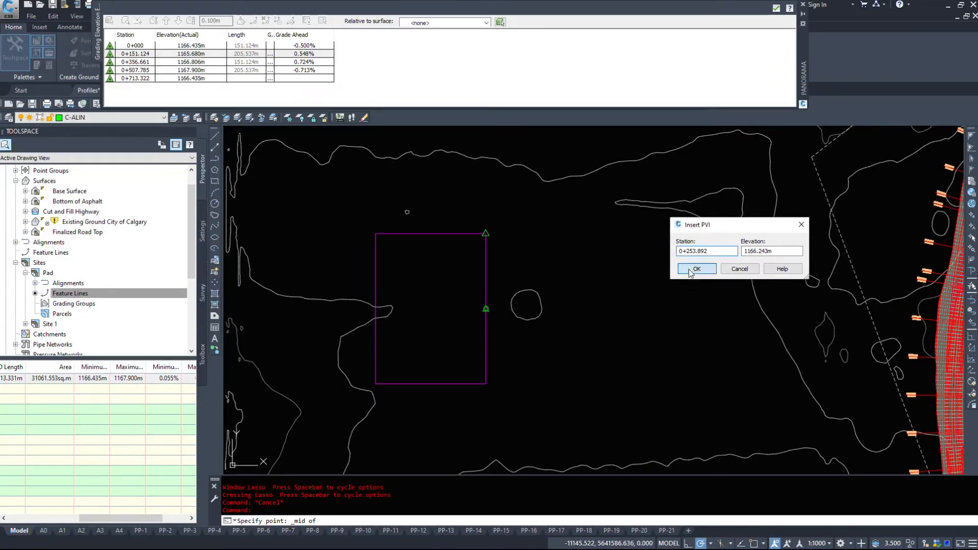
Step: Confirm the new mid-edge vertex and close the Grading Elevation Editor
left_click(696, 270)
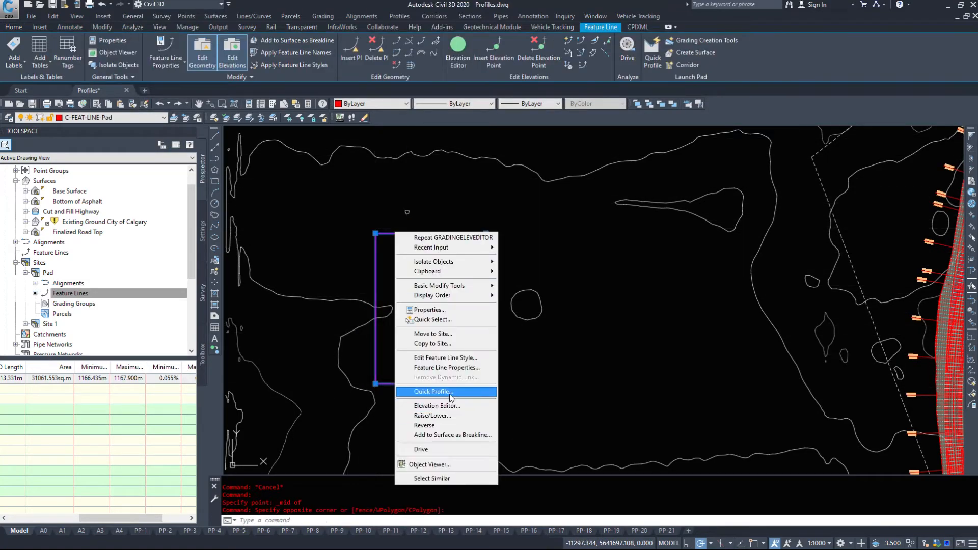
left_click(437, 406)
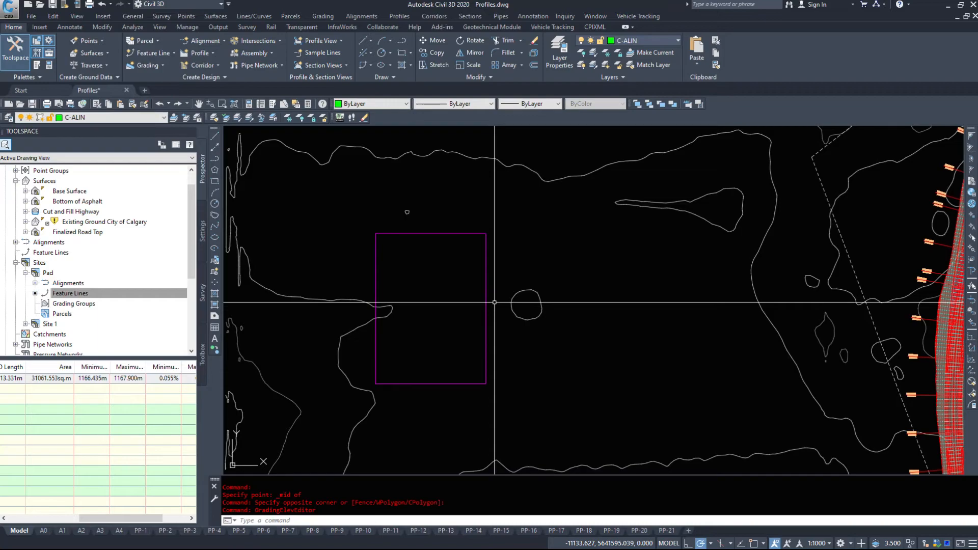
Step: Create a new TIN surface named Pad Bottom under the Surfaces collection
right_click(44, 181)
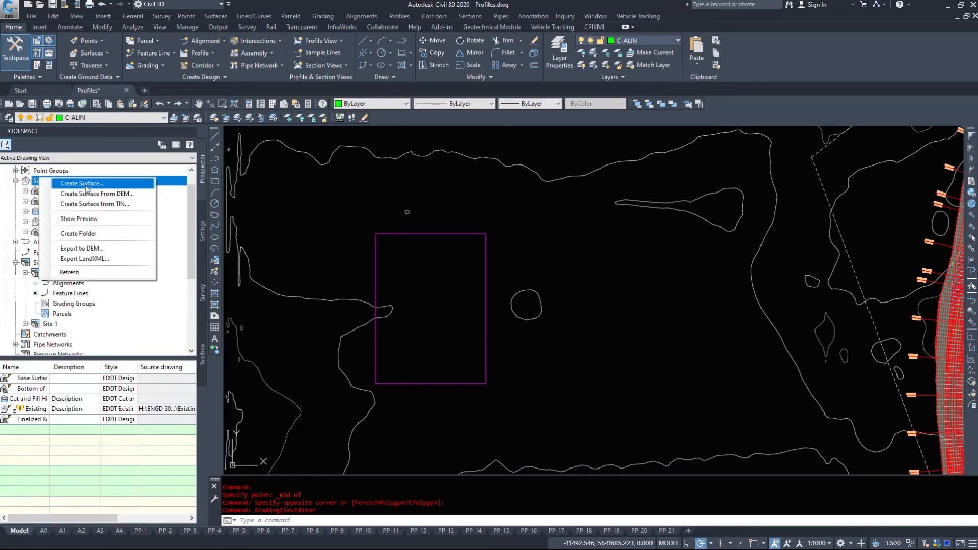
left_click(81, 184)
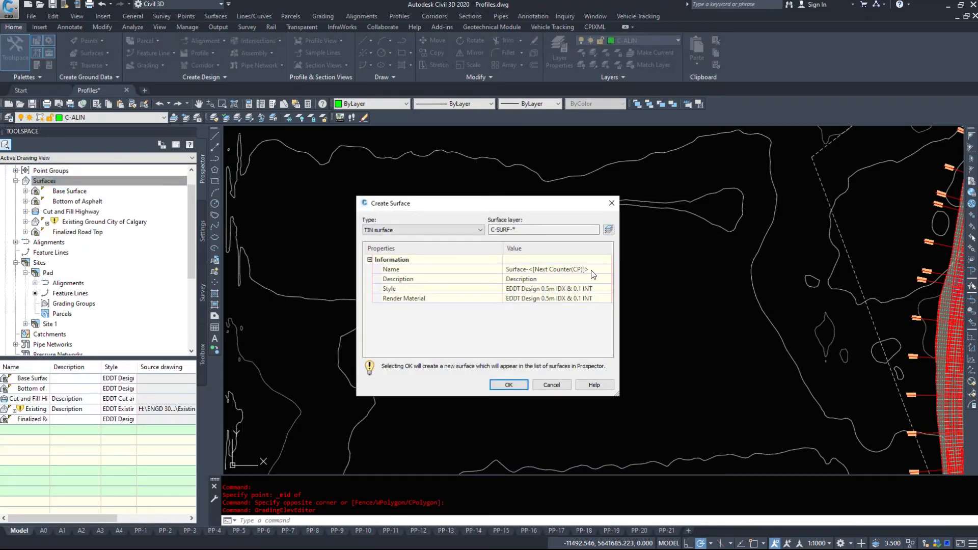
type("Pad o")
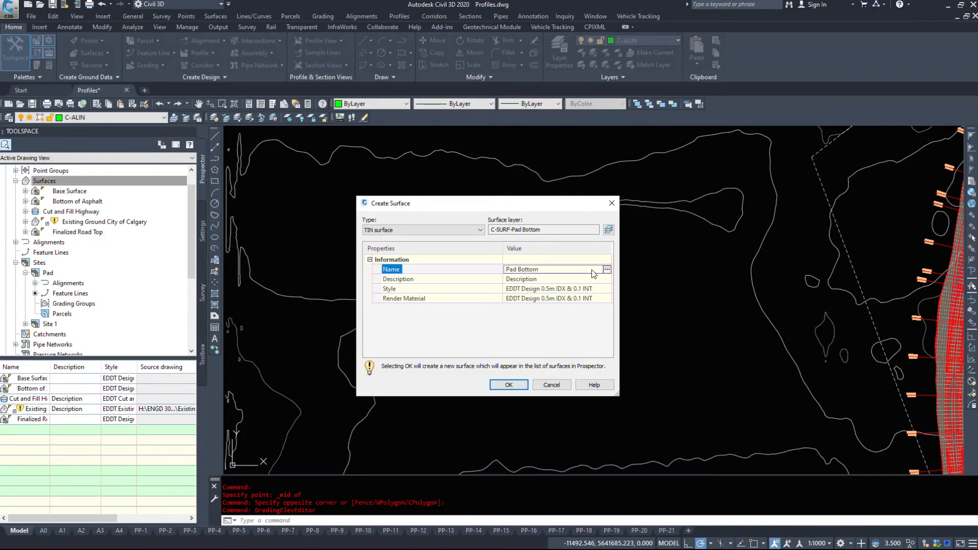
left_click(508, 384)
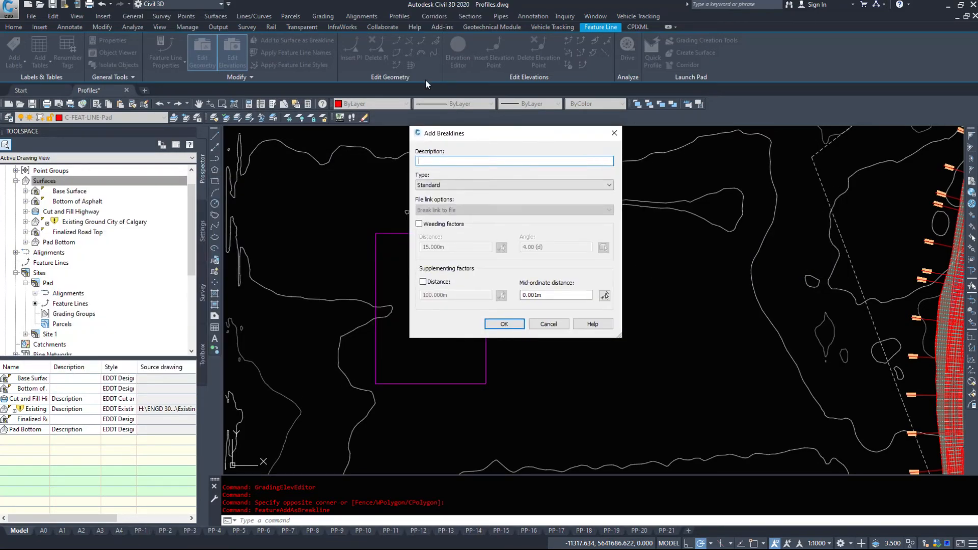
Step: Add the Pad feature line as breaklines to Pad Bottom, then open its surface style
left_click(504, 324)
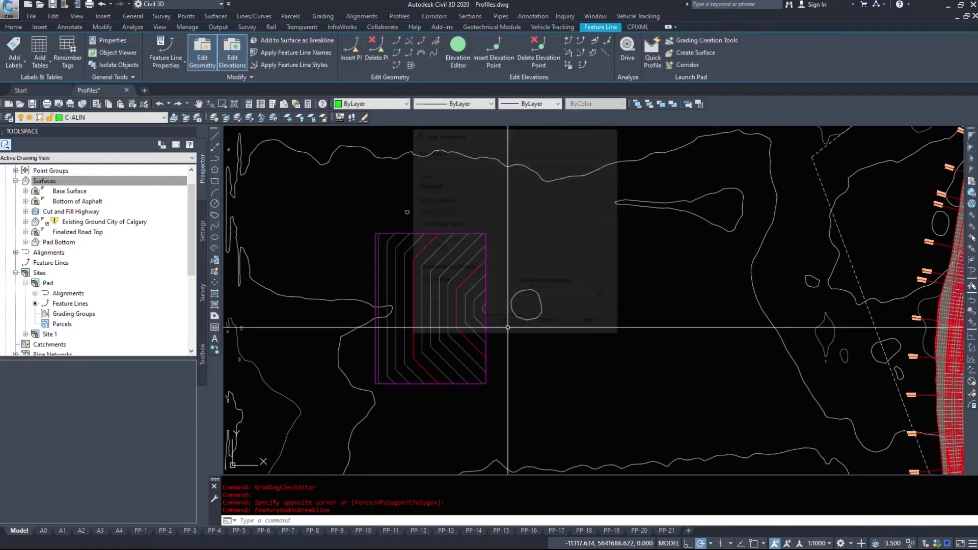
left_click(14, 27)
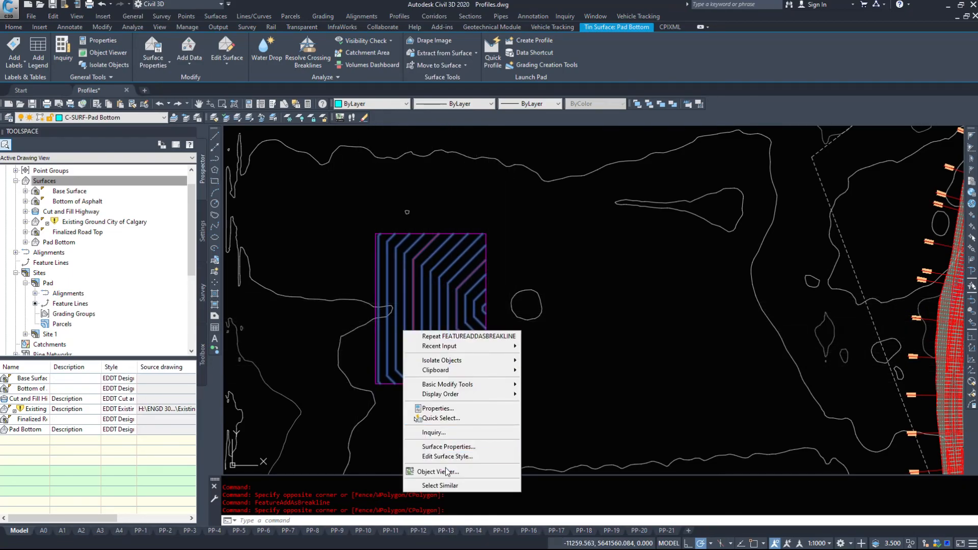
left_click(437, 472)
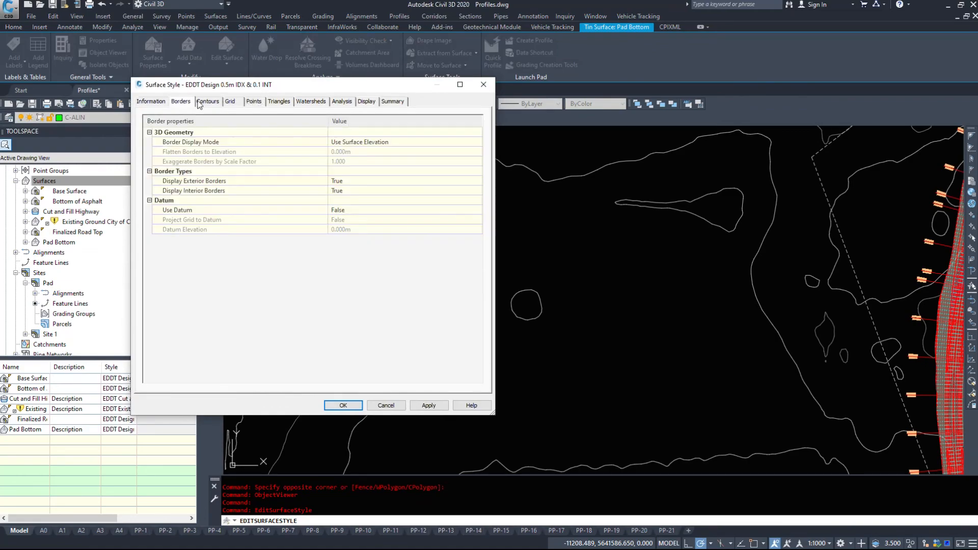
Step: Check the 3D exaggeration factors in the Pad Bottom style: contours 20.000, triangles 2.500
left_click(207, 101)
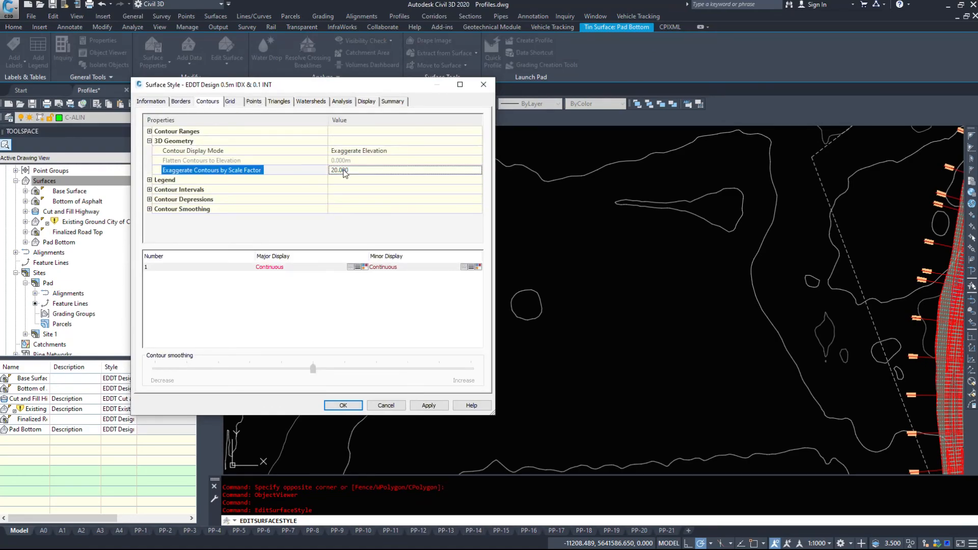
left_click(279, 102)
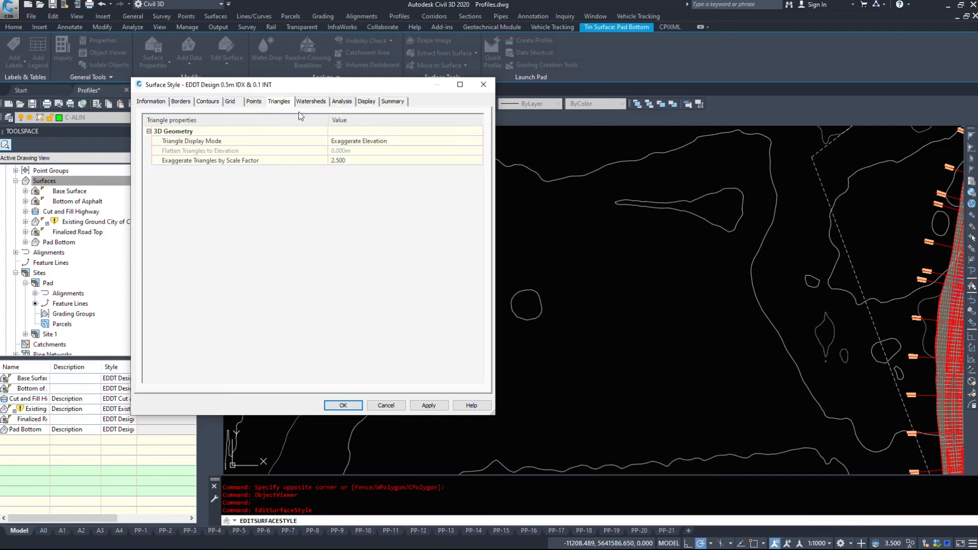
left_click(342, 406)
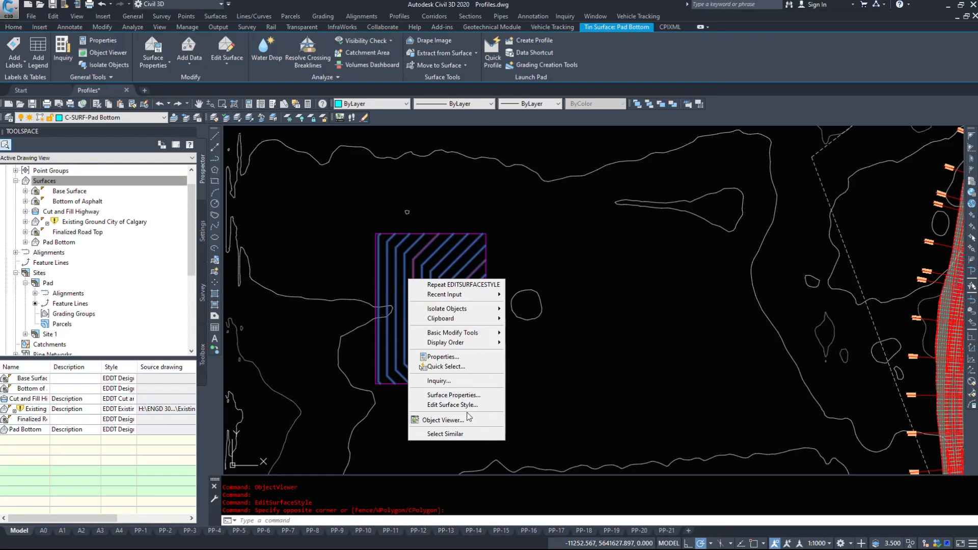
left_click(443, 420)
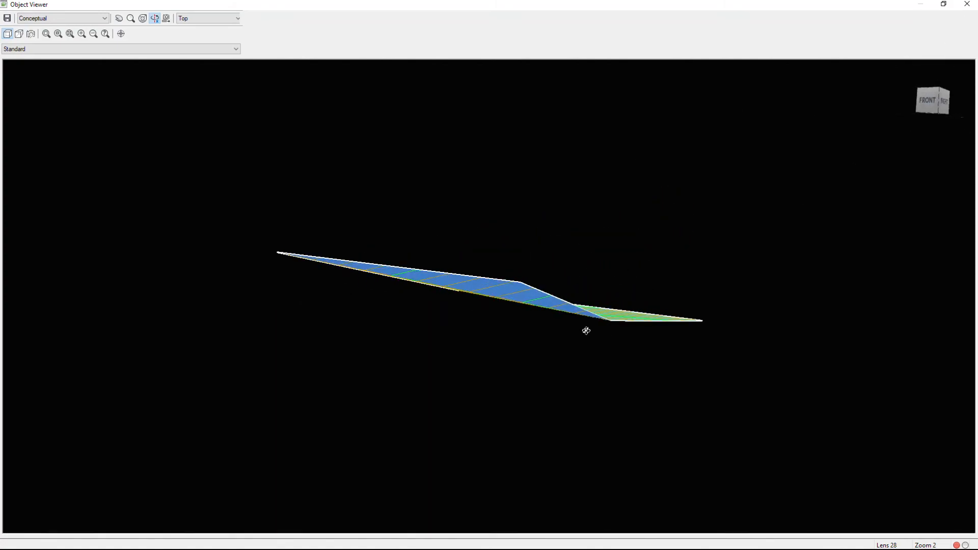
right_click(585, 331)
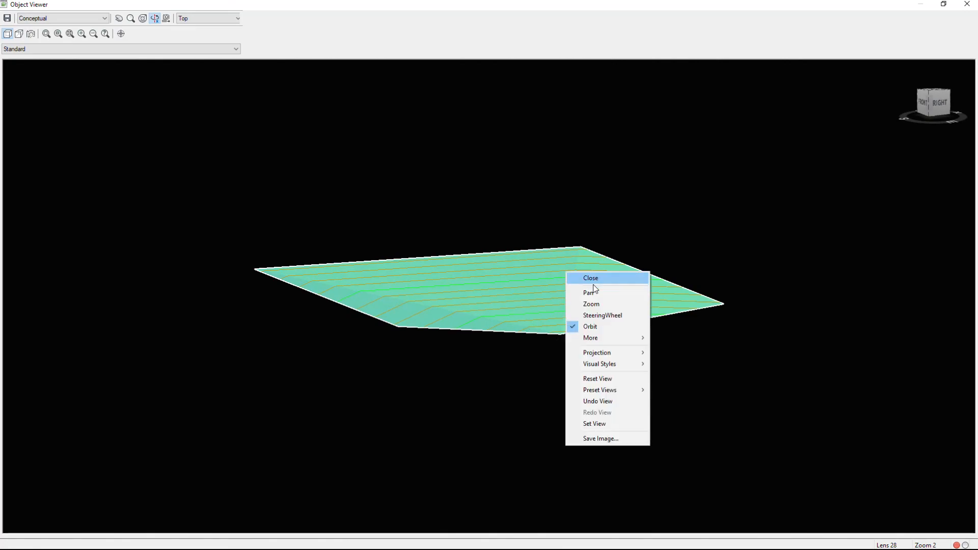
left_click(591, 278)
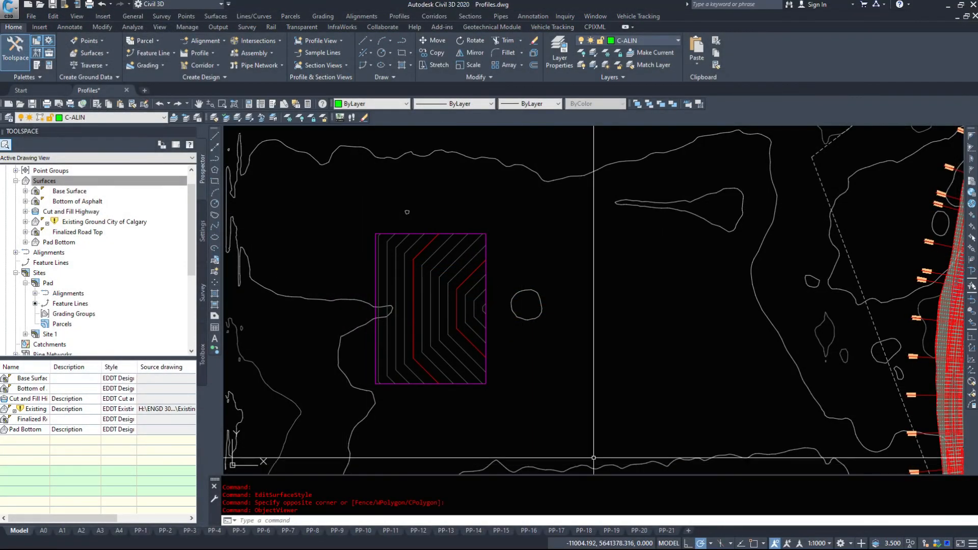